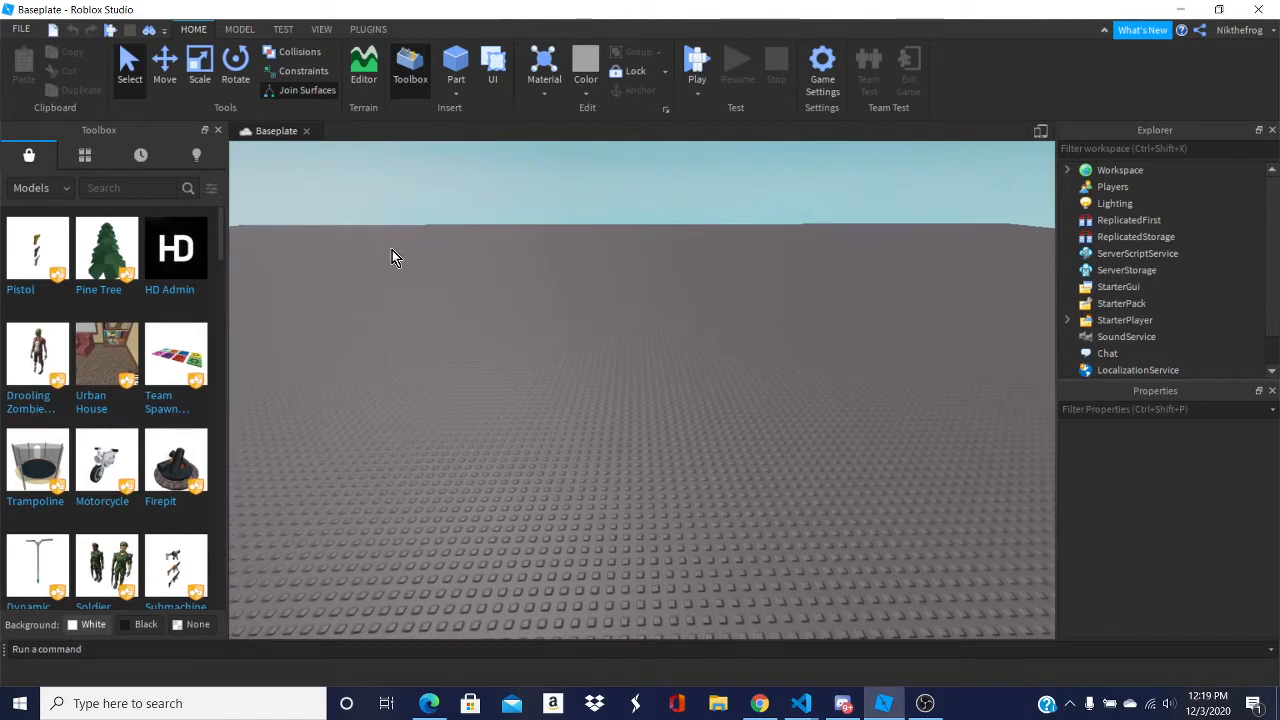
mouse_move(106, 250)
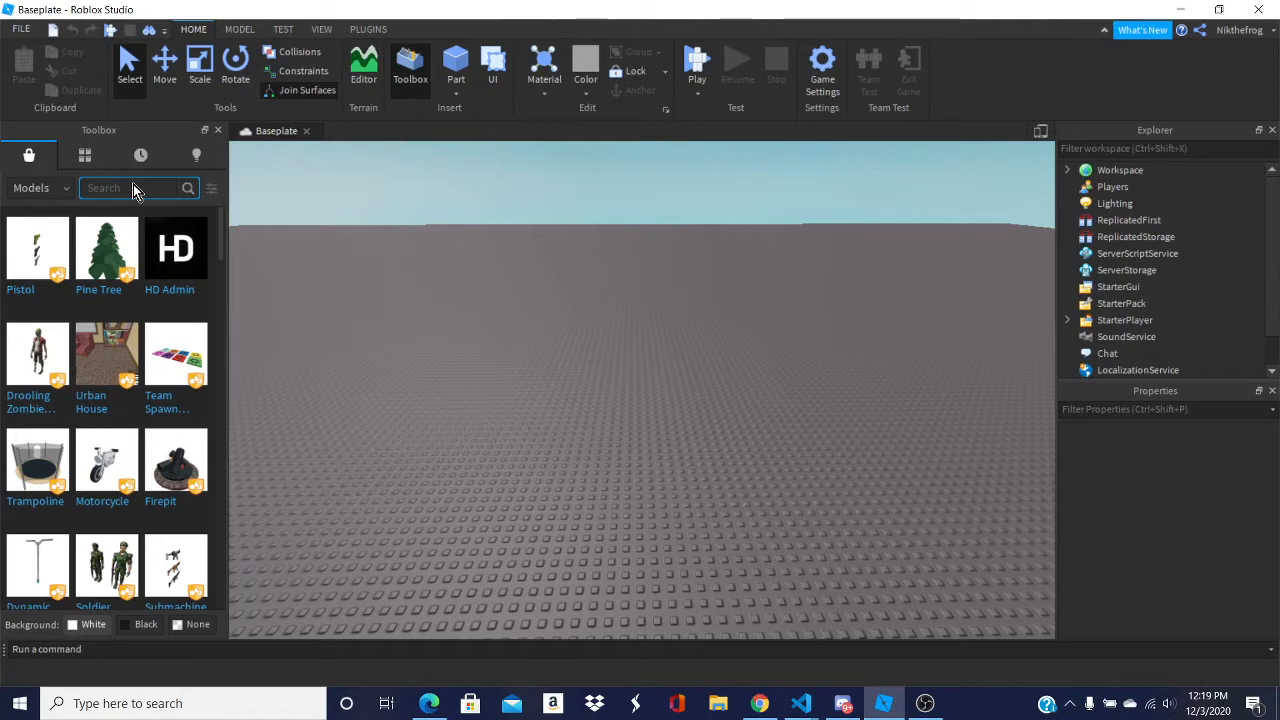
Step: Try Toolbox model searches for 'ni' and 'chrisa', clear them, and start a new query 'my'
type("ni")
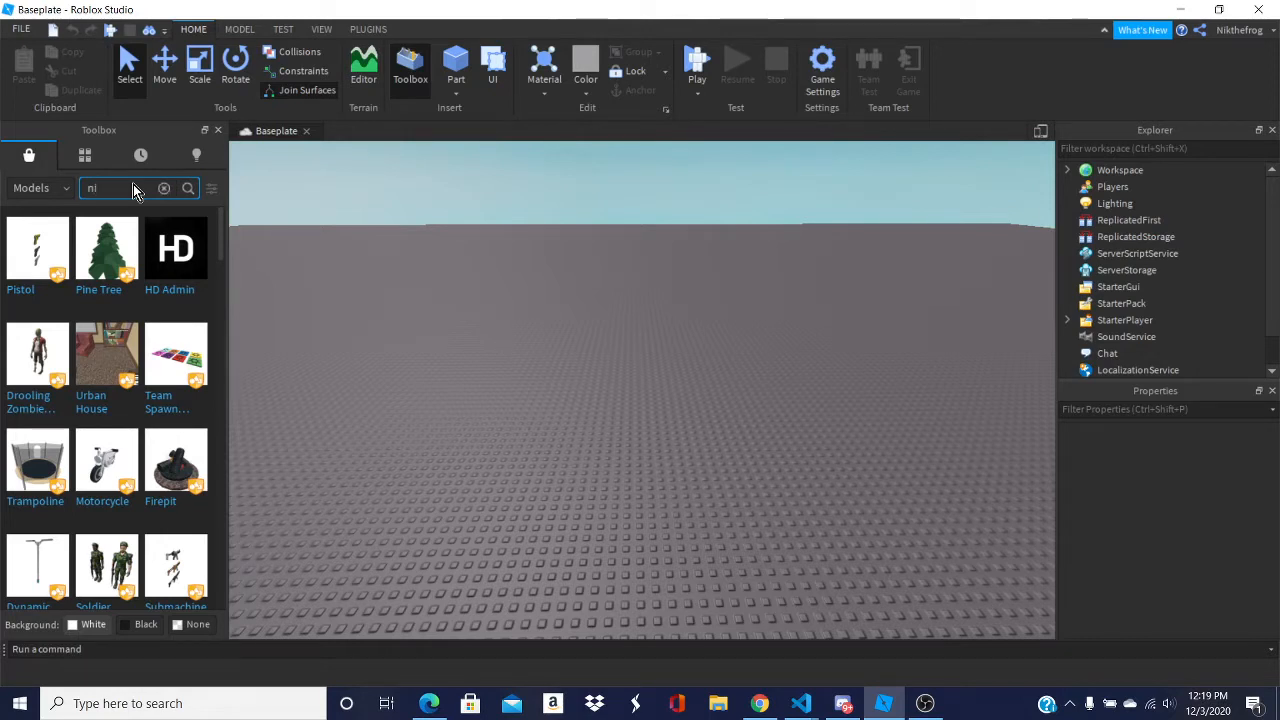
left_click(164, 188)
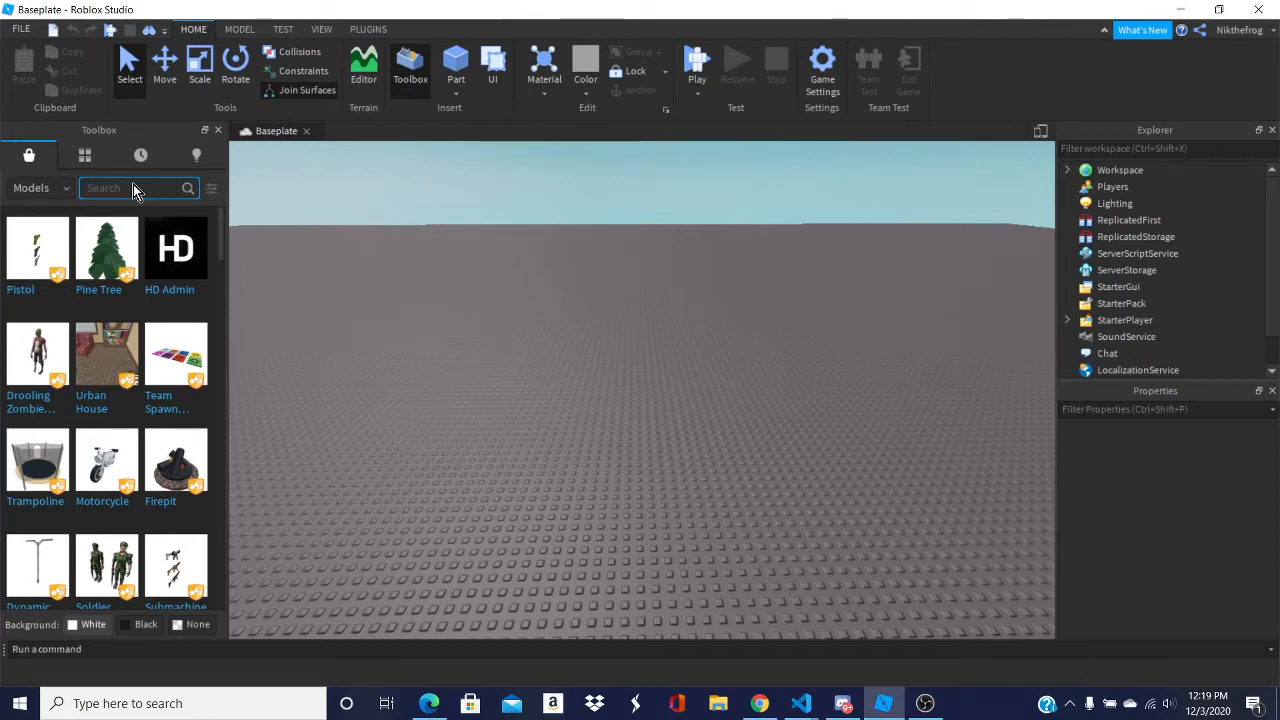
type("chrisa")
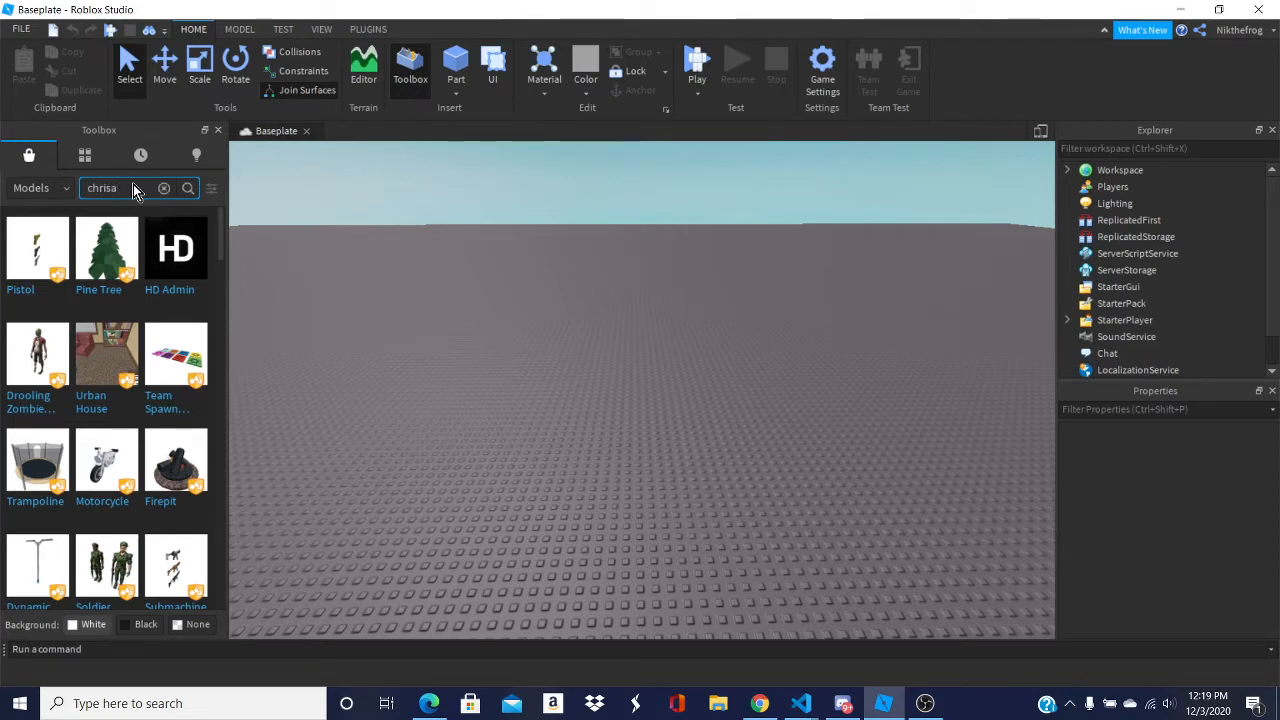
left_click(164, 188)
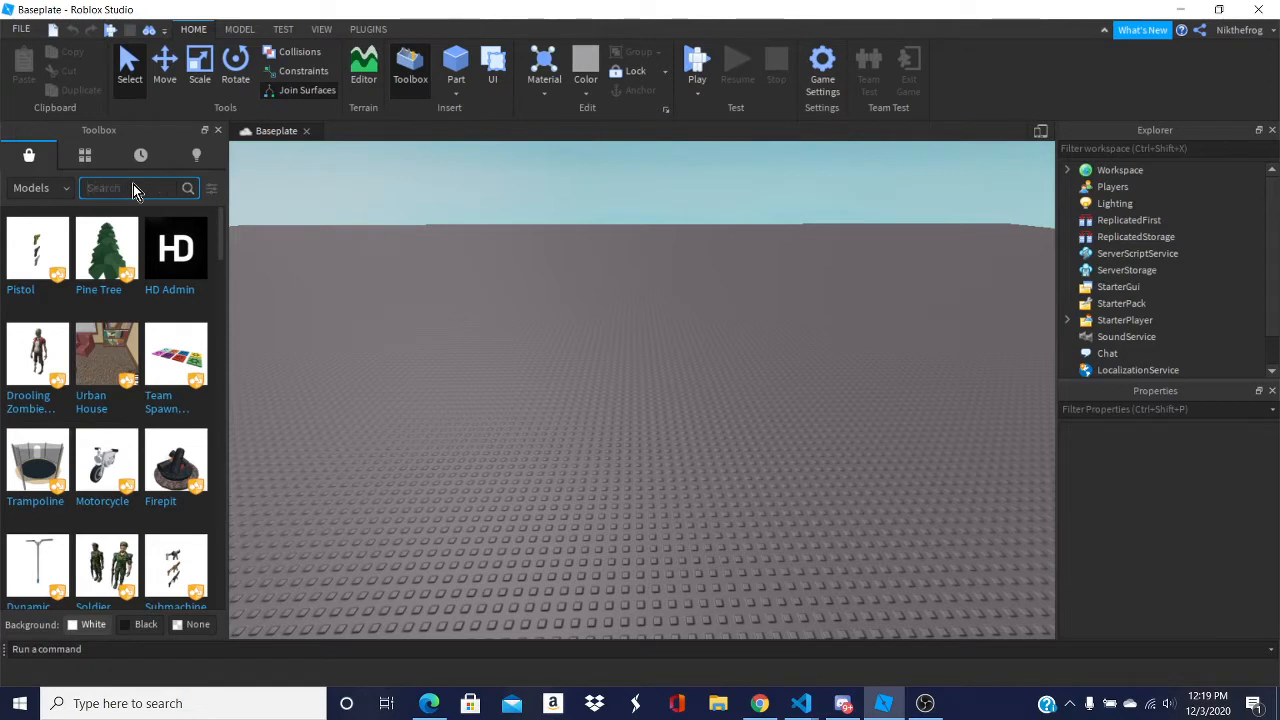
type("myusernamesthis")
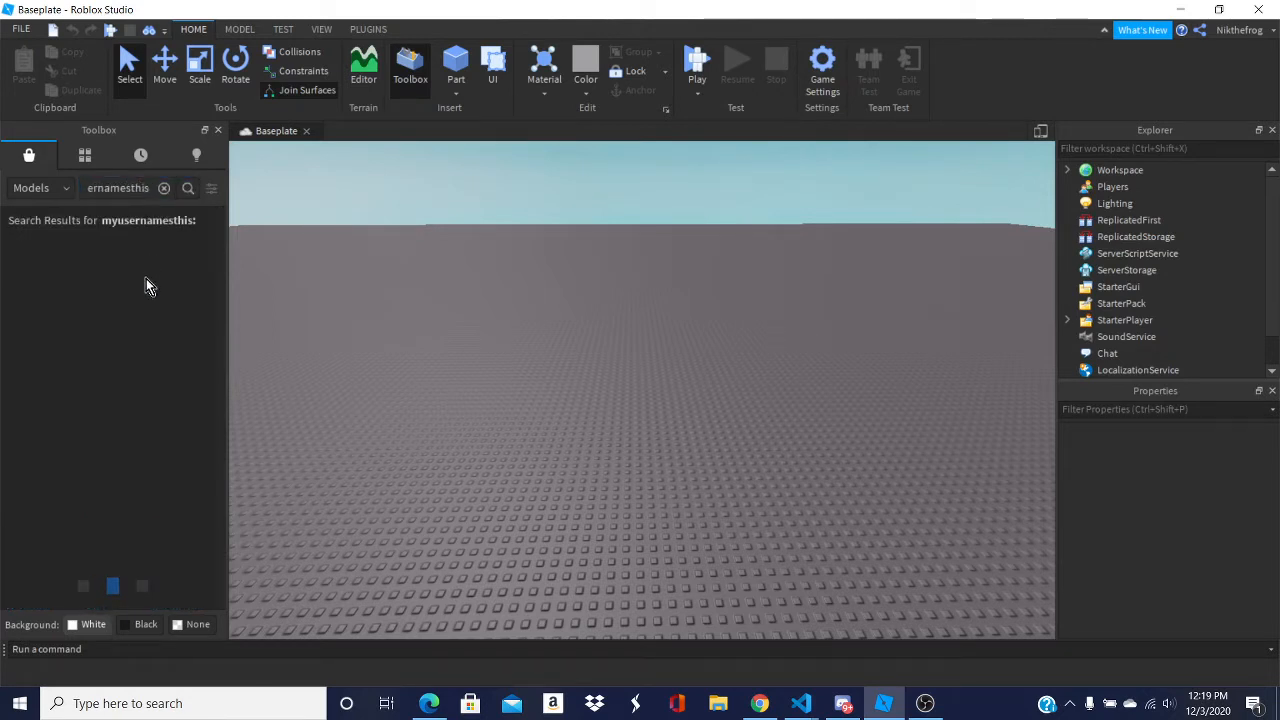
left_click(188, 188)
type("nik")
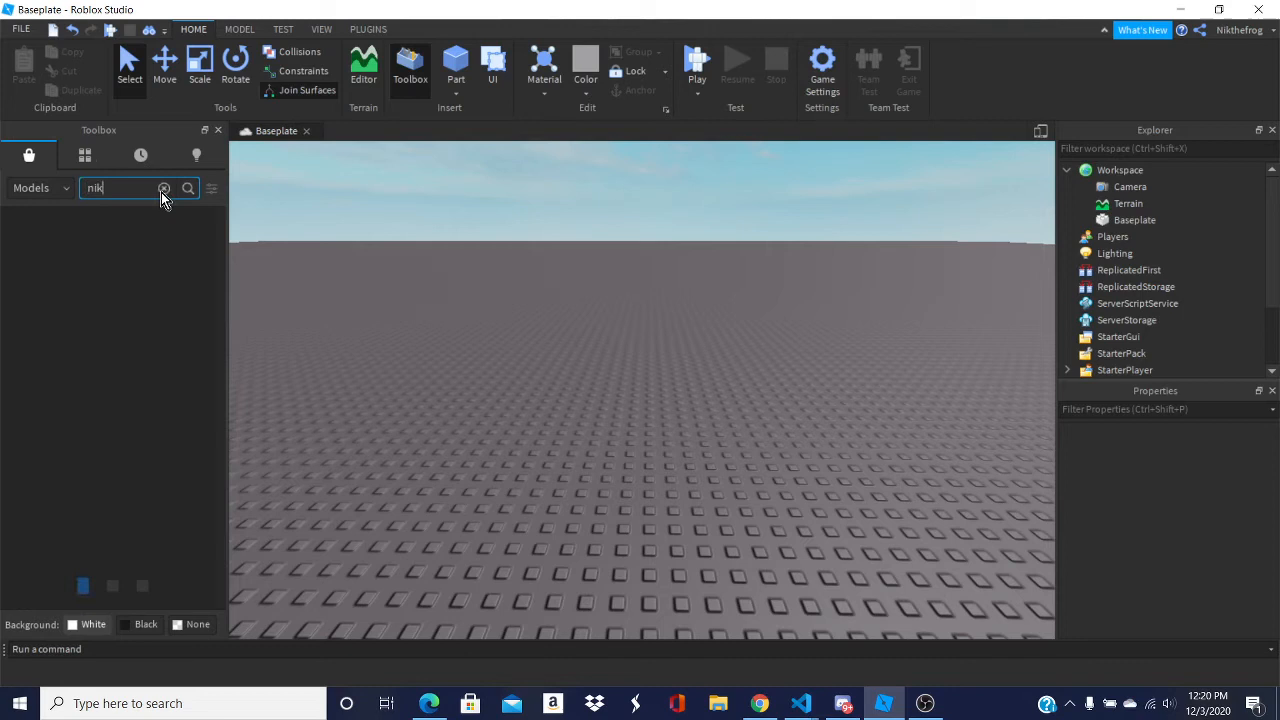
Step: Search the Toolbox models for 'nikthefrog', which returns no results
type("hefrog")
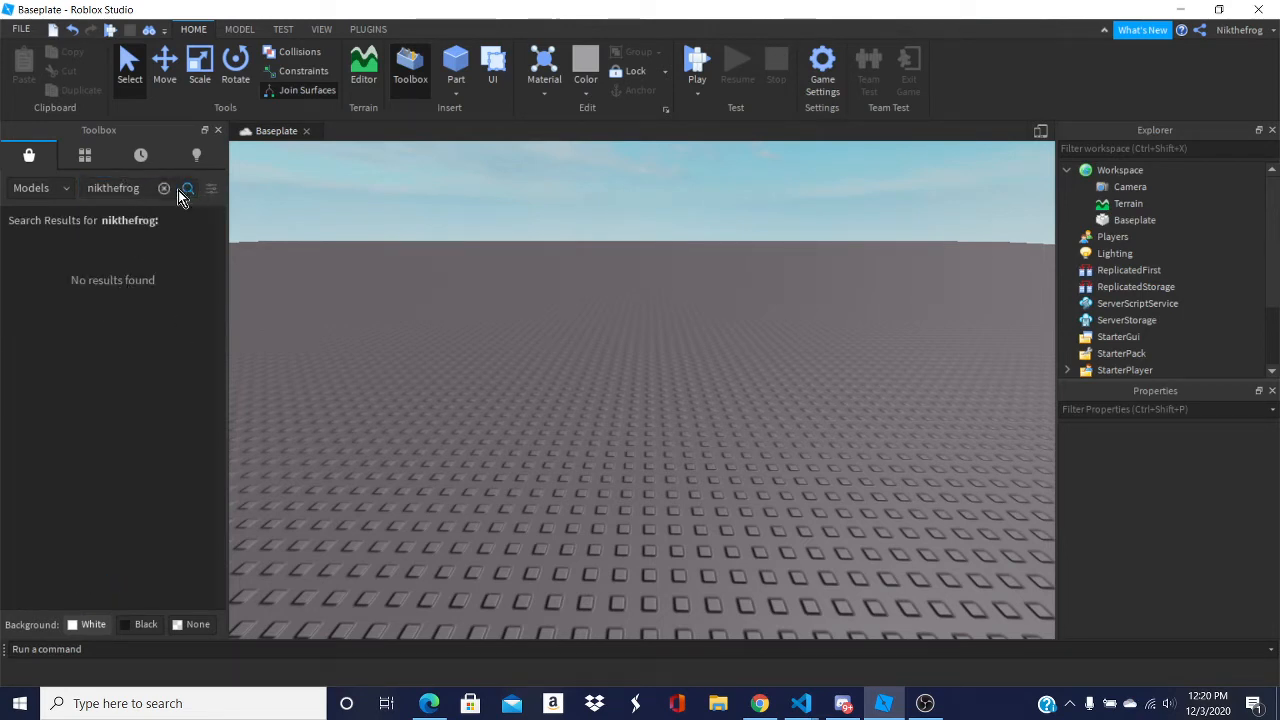
left_click(164, 188)
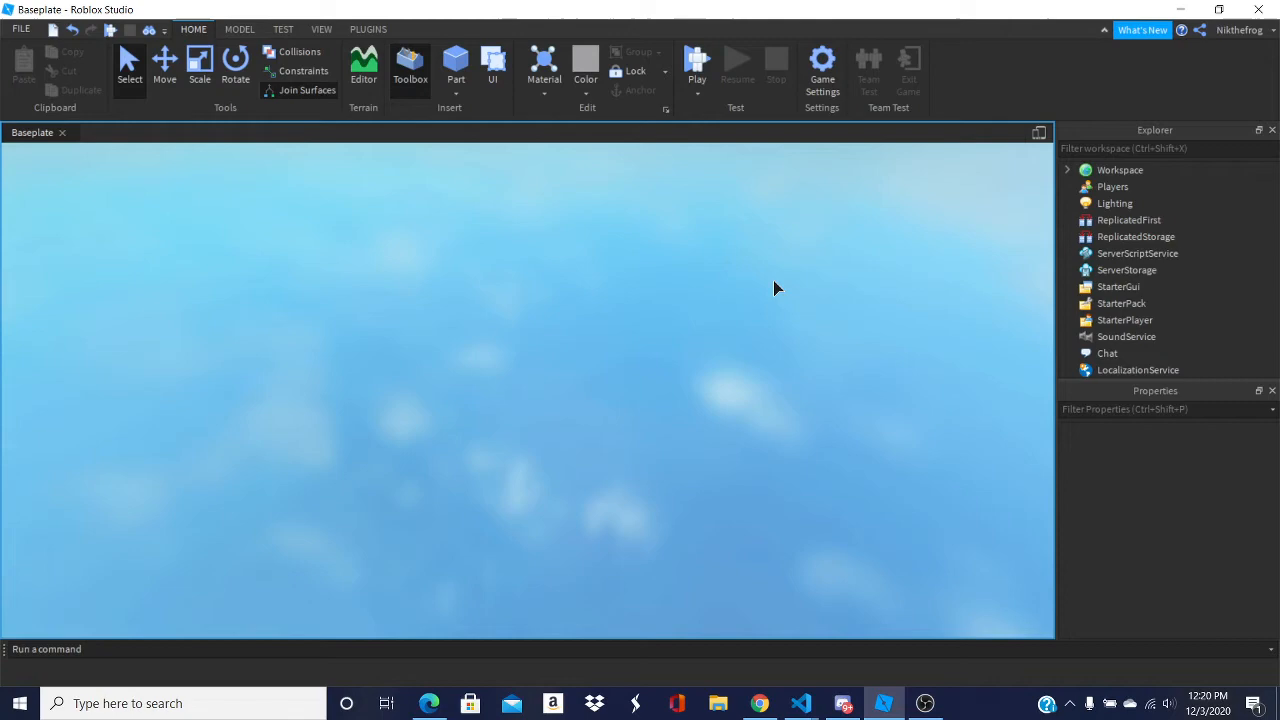
Step: Start a play test and select the spawned Nikthefrog character under Workspace
left_click(698, 62)
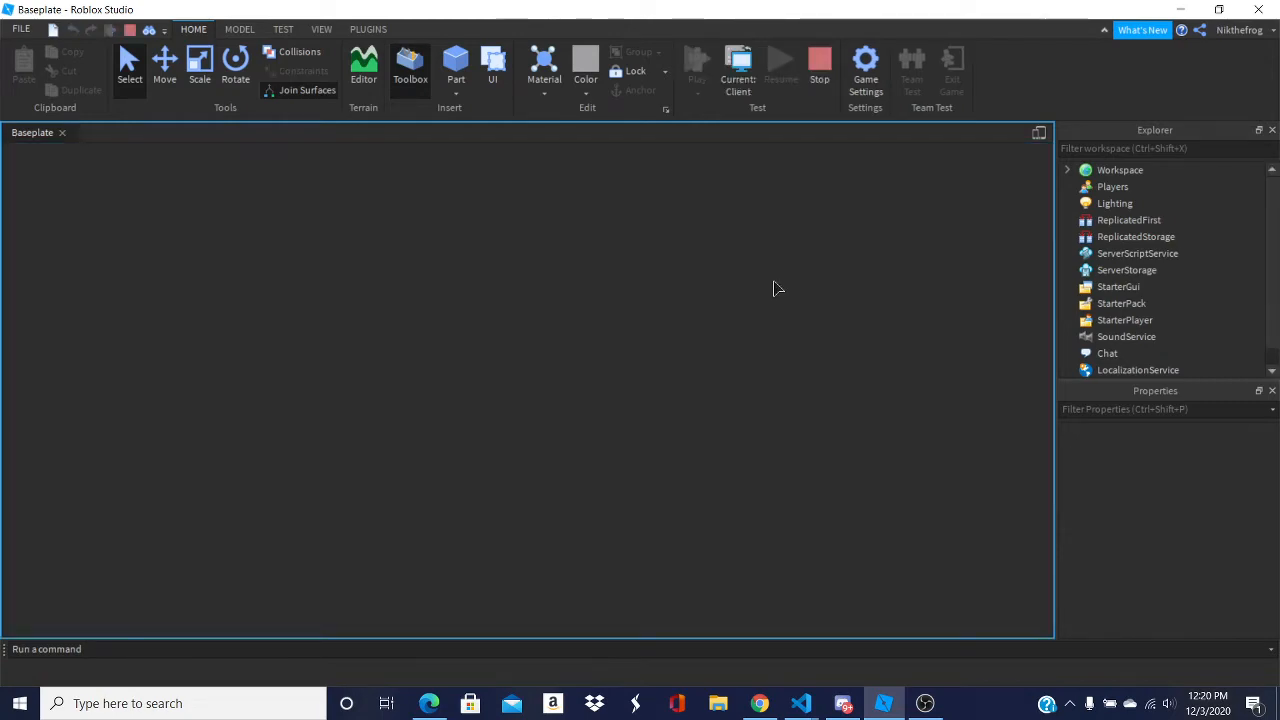
left_click(364, 60)
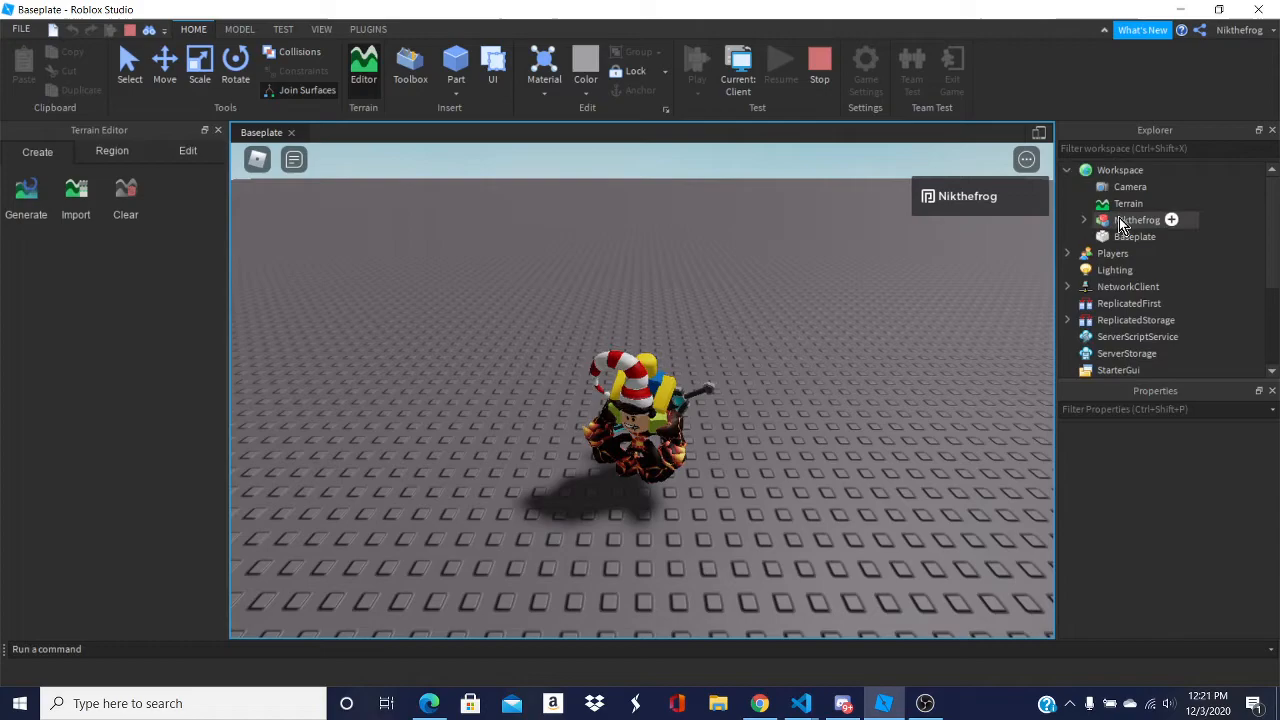
left_click(1136, 218)
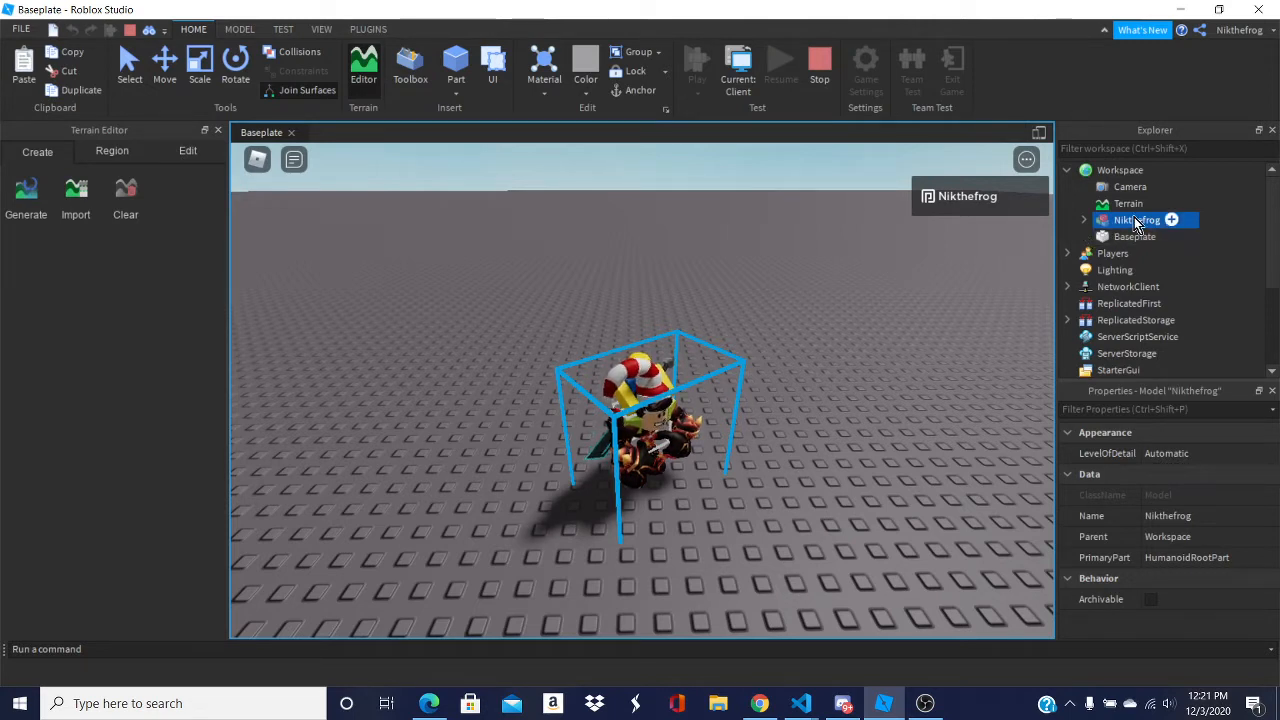
Step: Bring up the context menu on the Nikthefrog model to copy it
right_click(1136, 218)
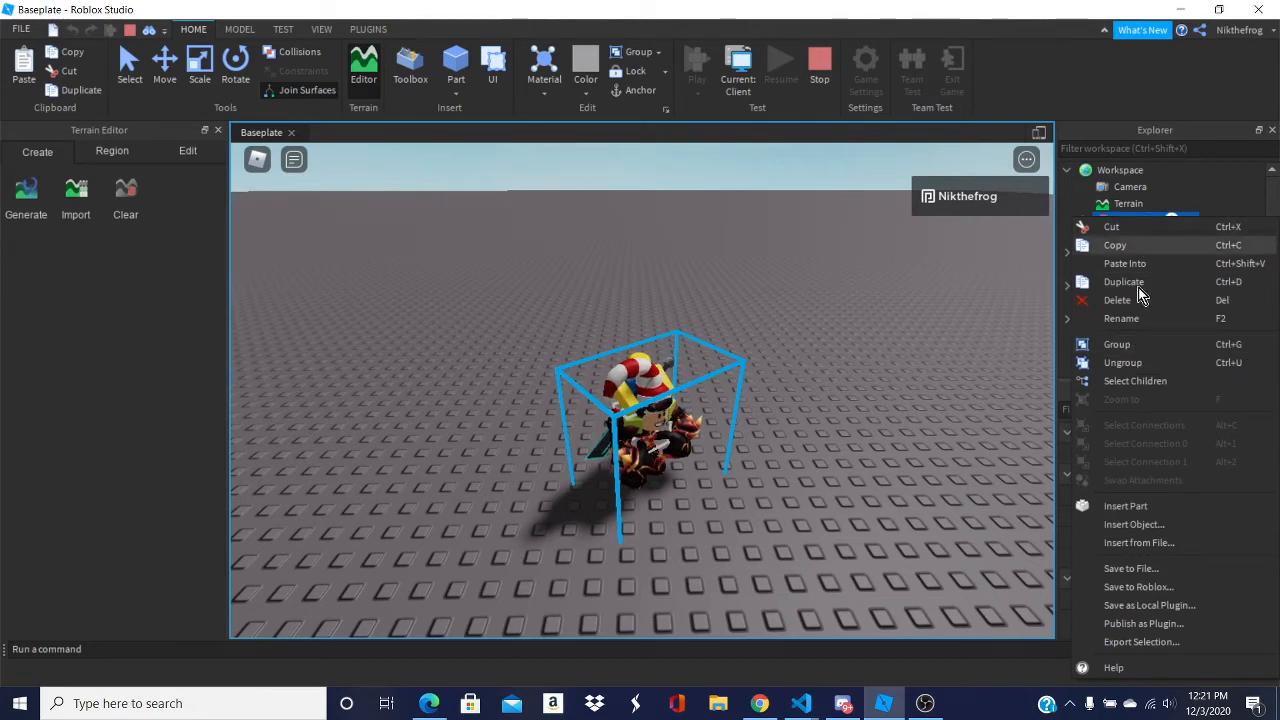
mouse_move(1158, 288)
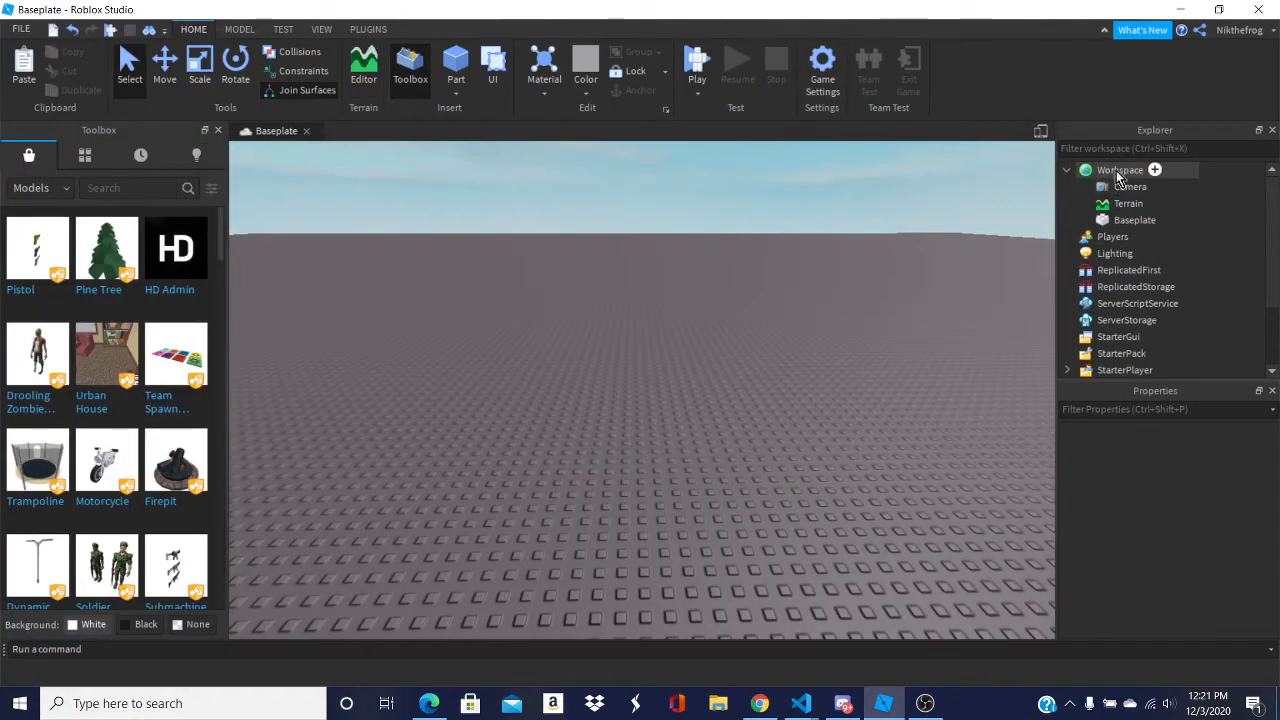
Step: Paste the copied Nikthefrog character into the Workspace so it stands on the baseplate
left_click(1120, 168)
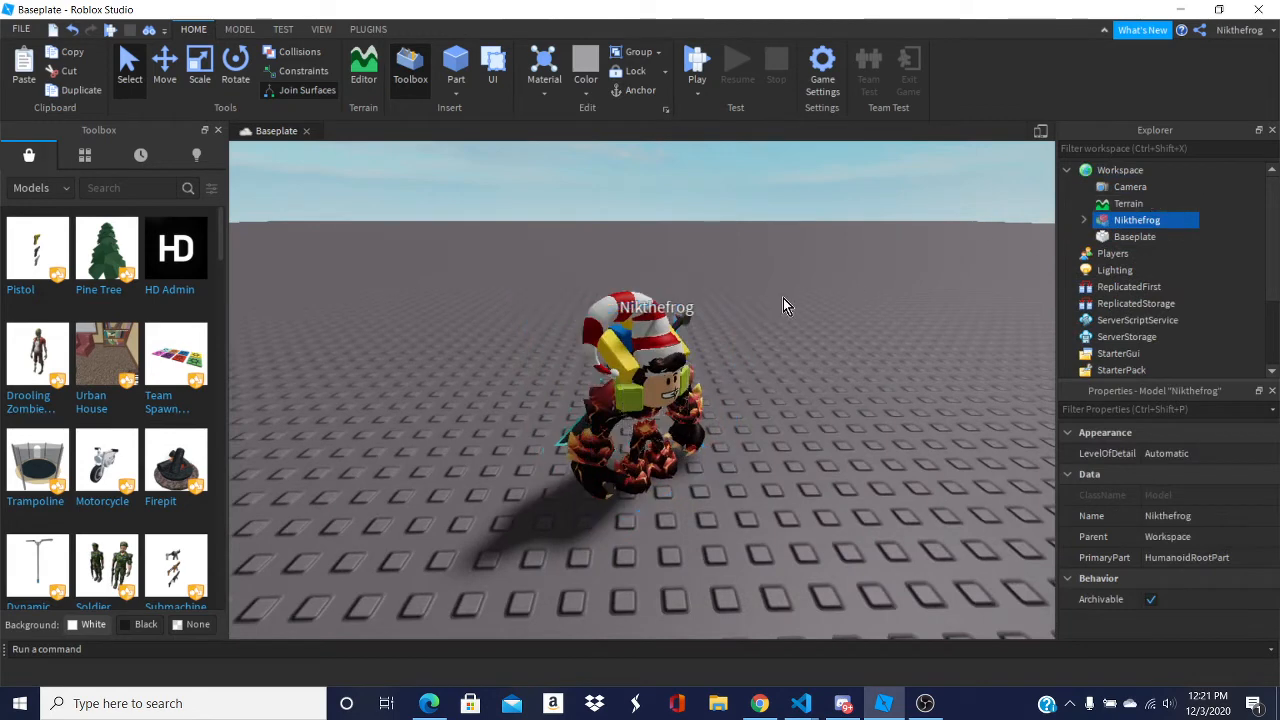
left_click(650, 390)
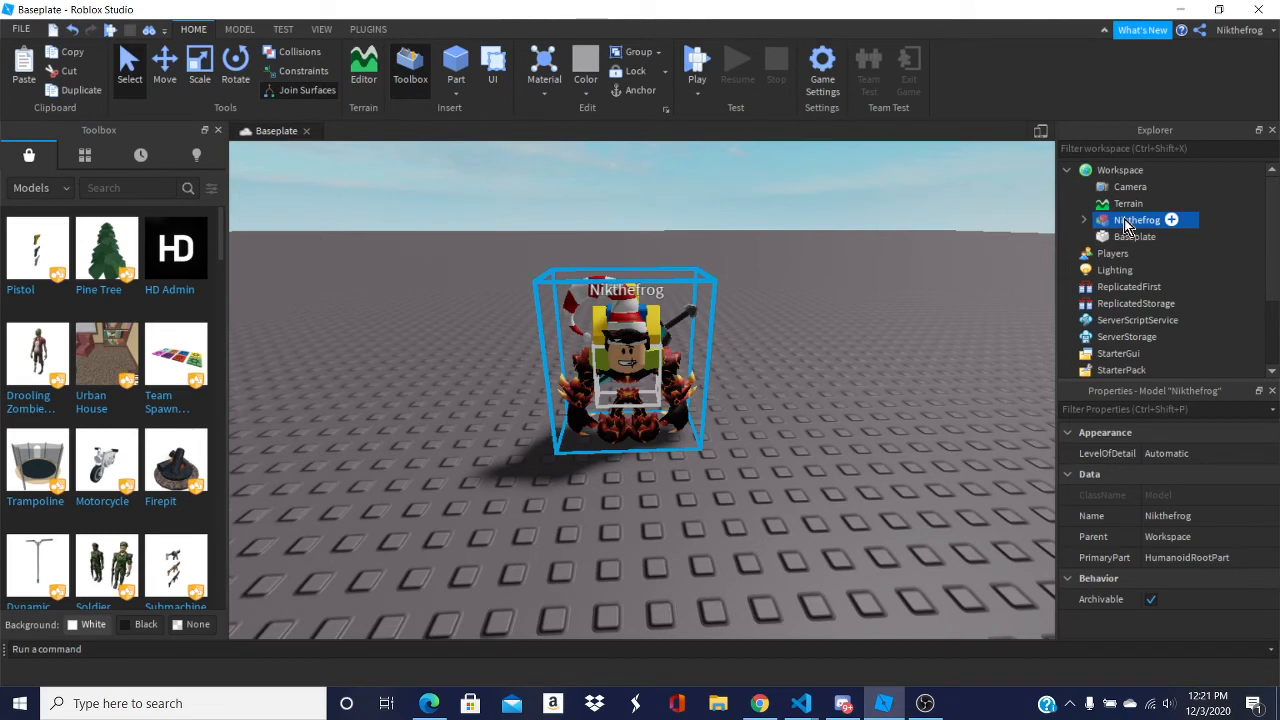
Step: Start Save to Roblox for the Nikthefrog model, bringing up its asset configuration
right_click(1136, 218)
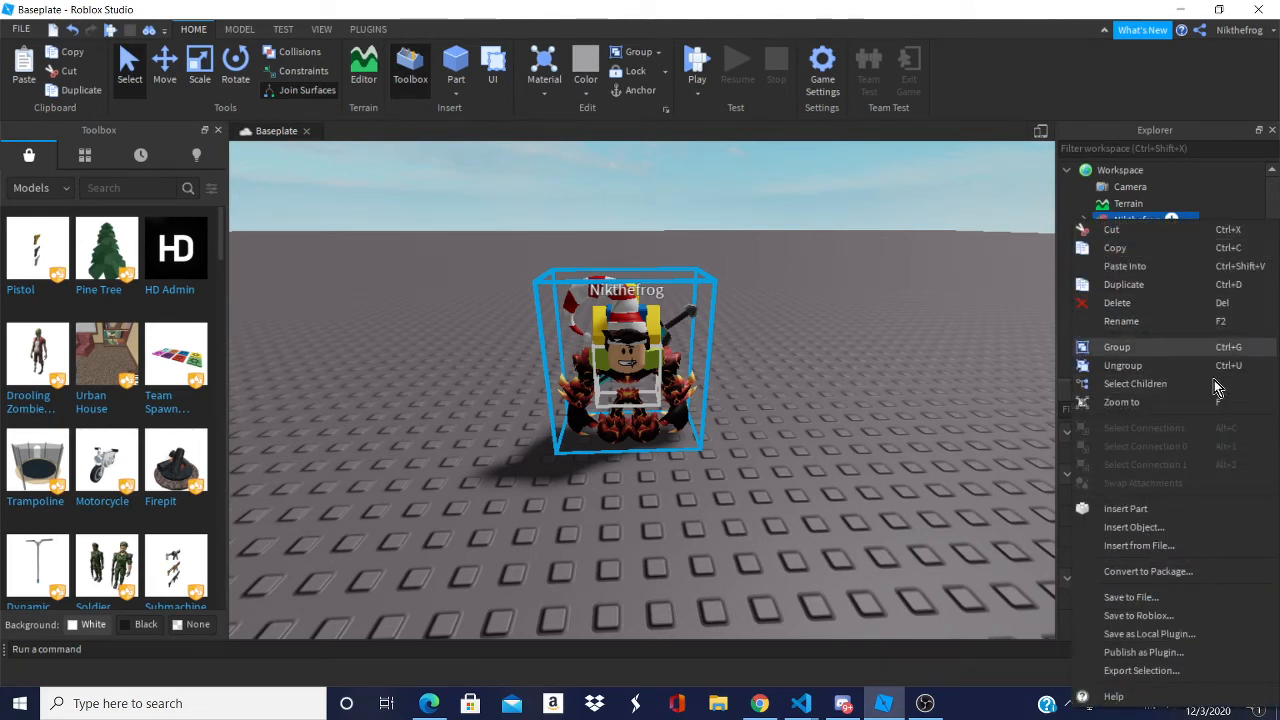
mouse_move(1192, 570)
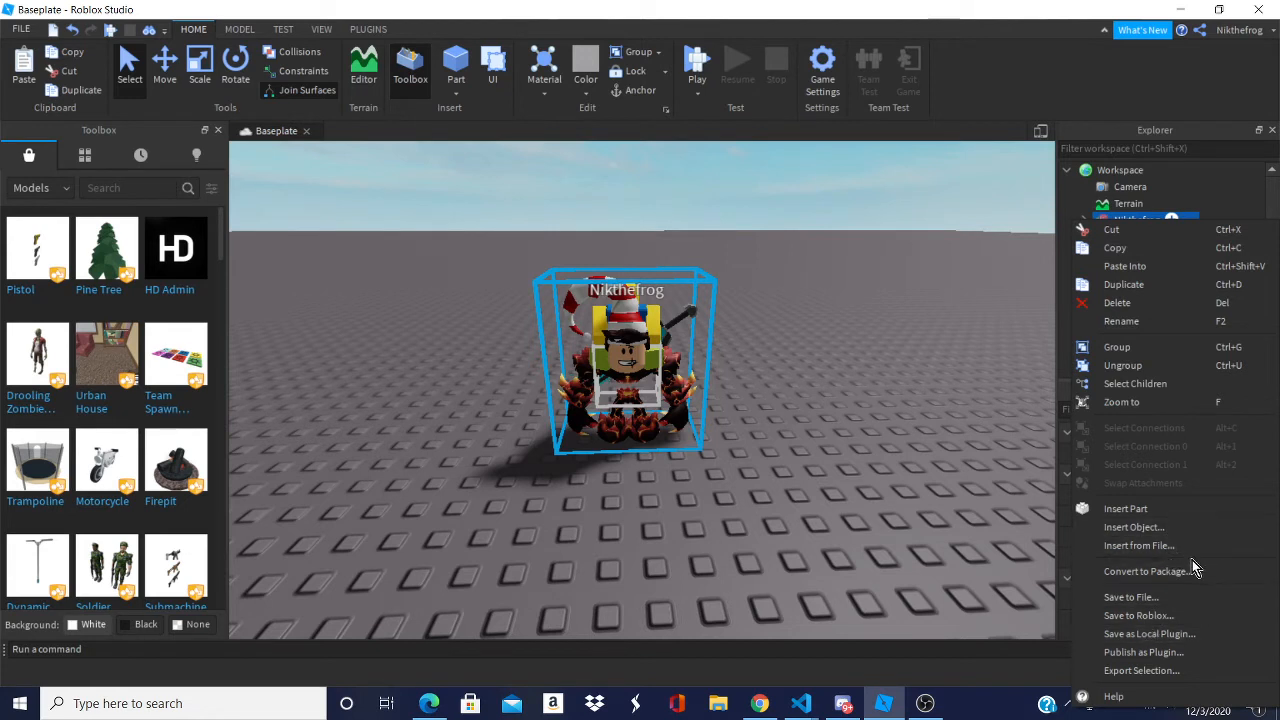
mouse_move(1144, 632)
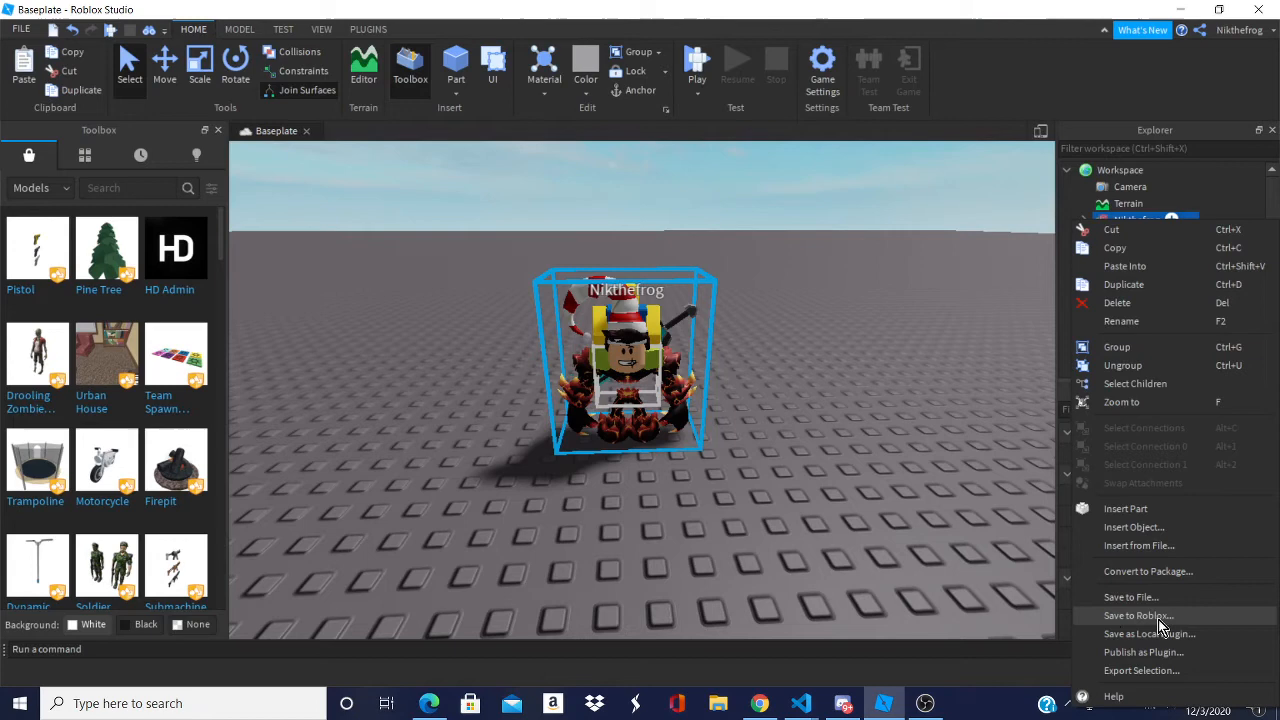
left_click(1132, 616)
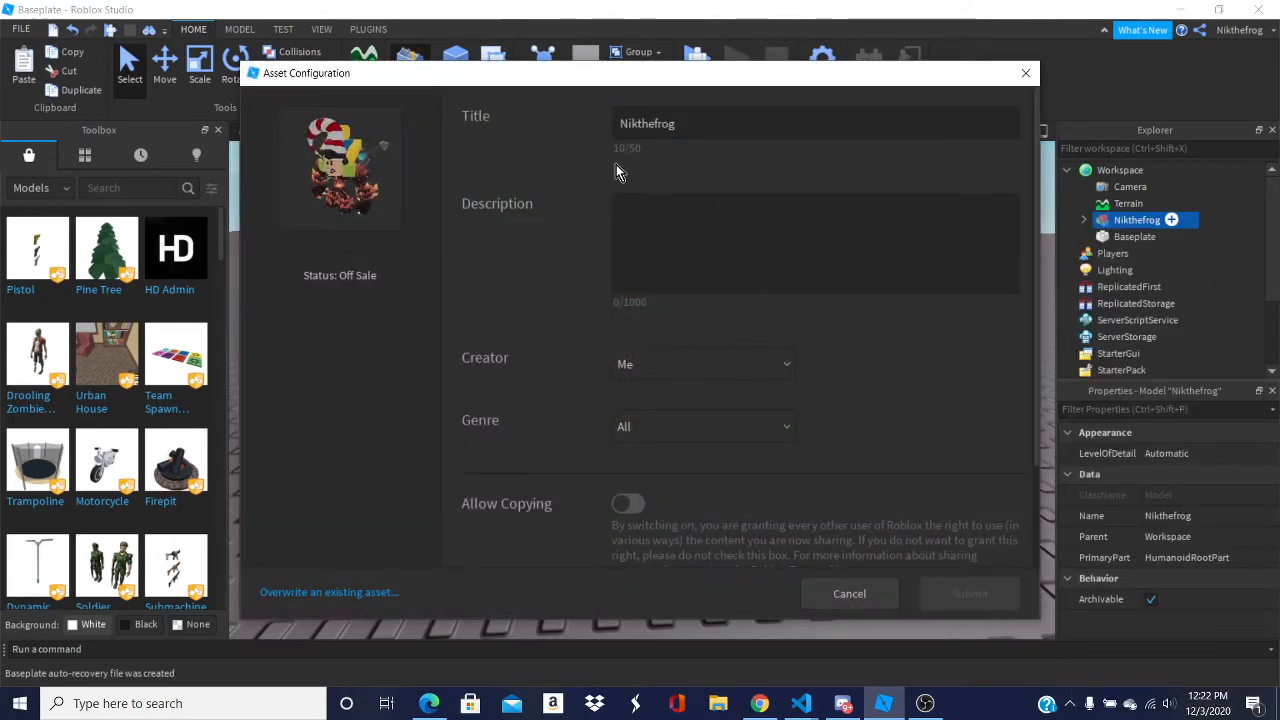
mouse_move(400, 210)
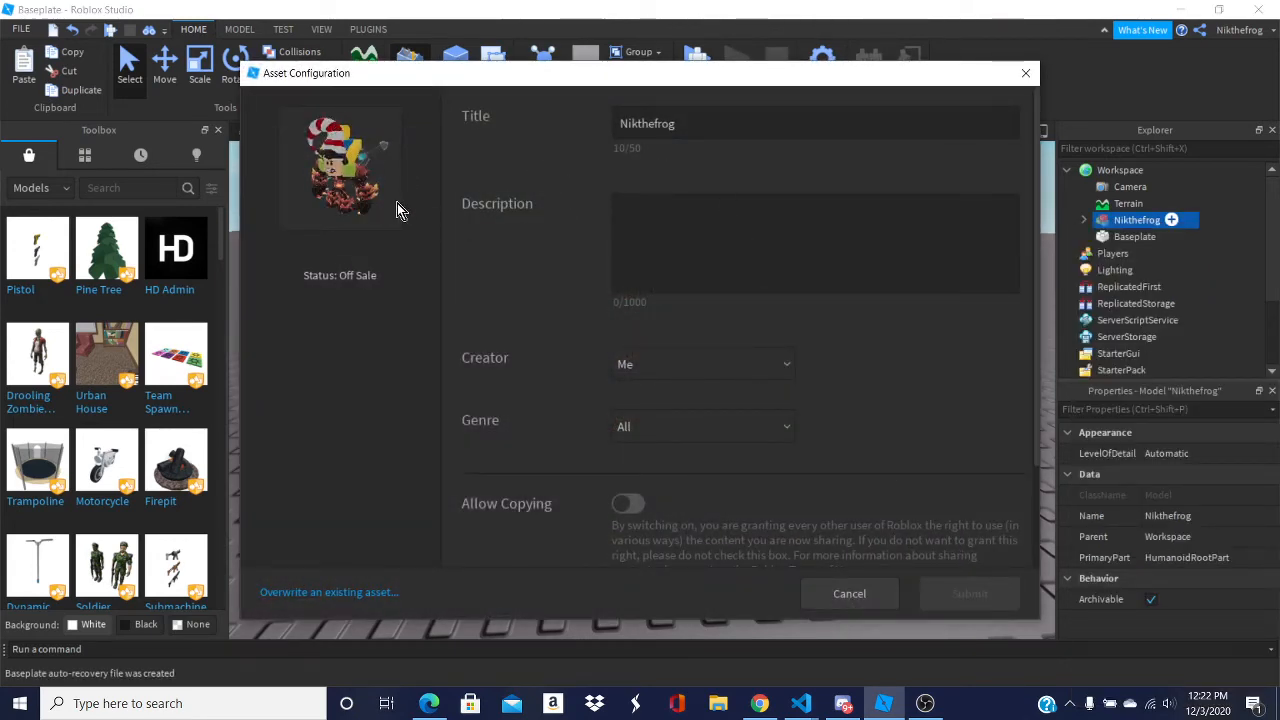
Step: Enter the description 'A character model of Nikthefrog' for the asset
left_click(816, 124)
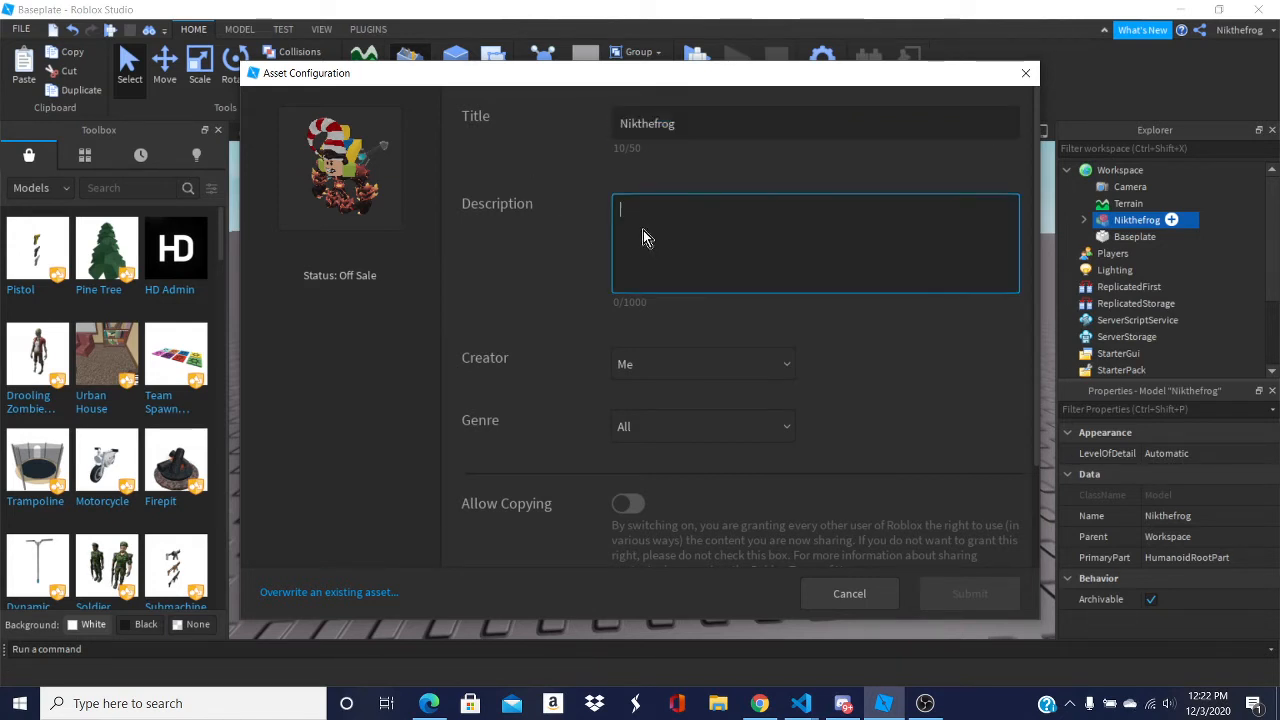
type("A ch")
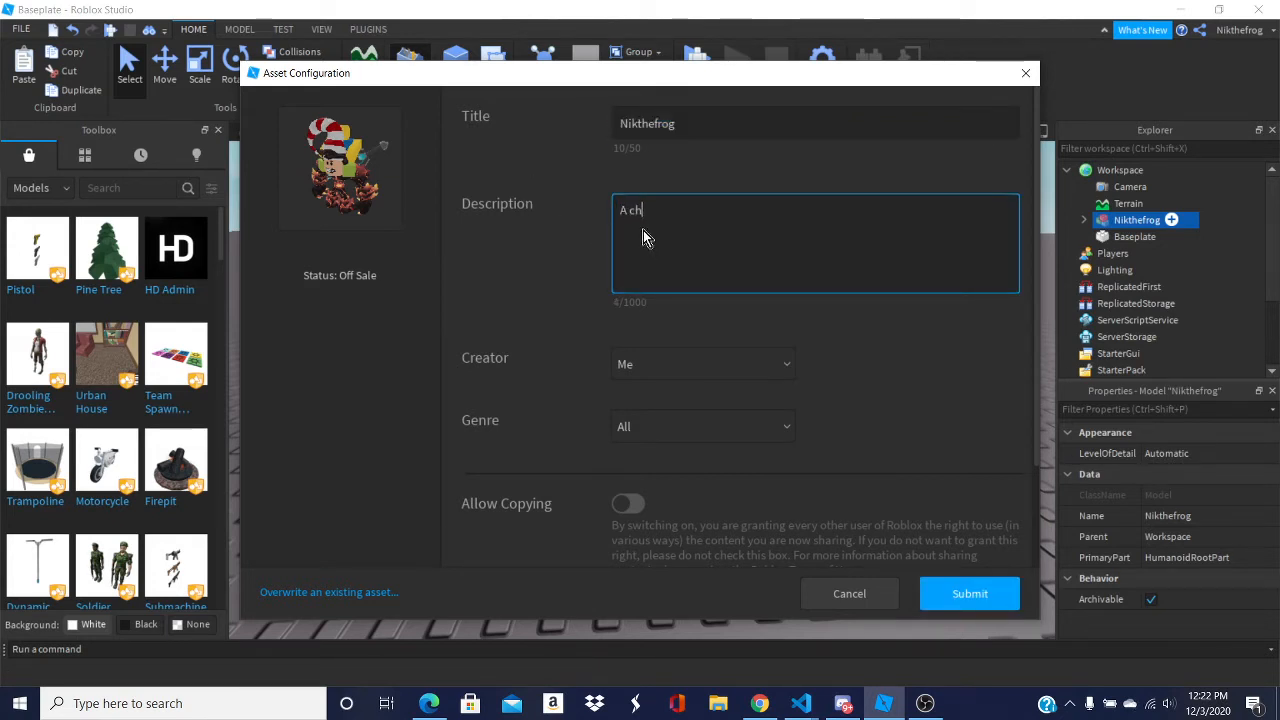
type("a")
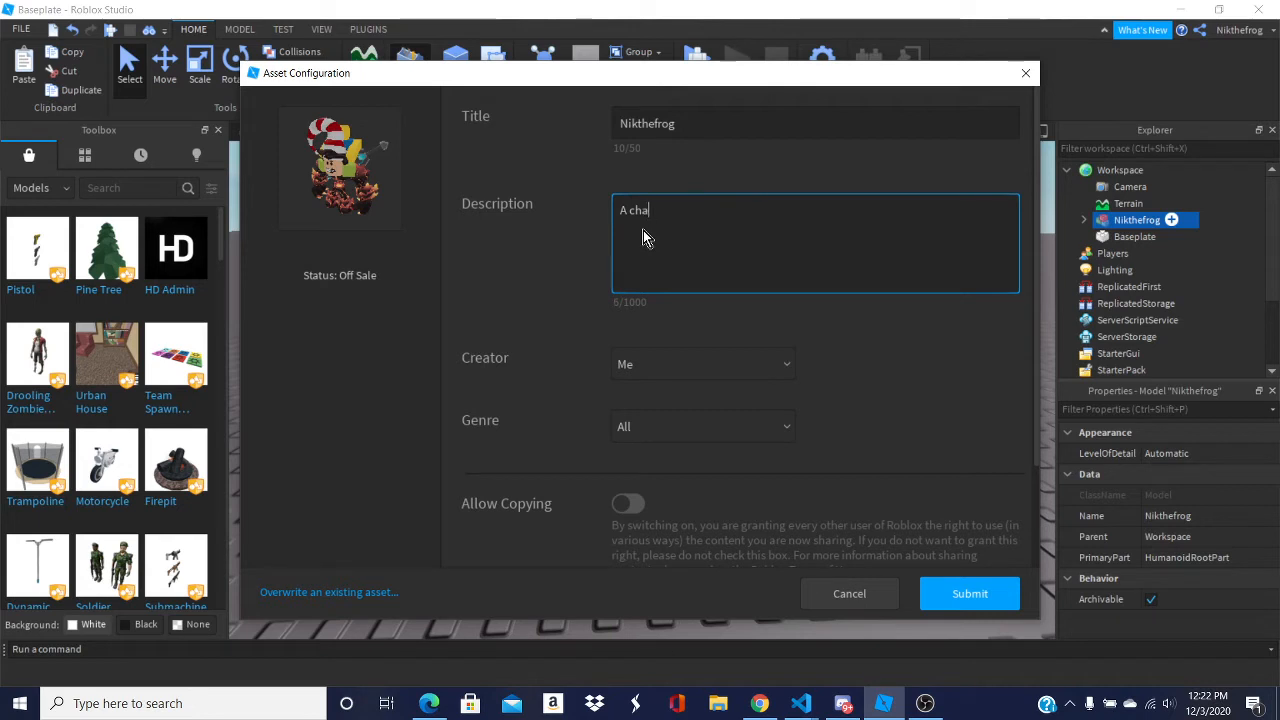
type("racter")
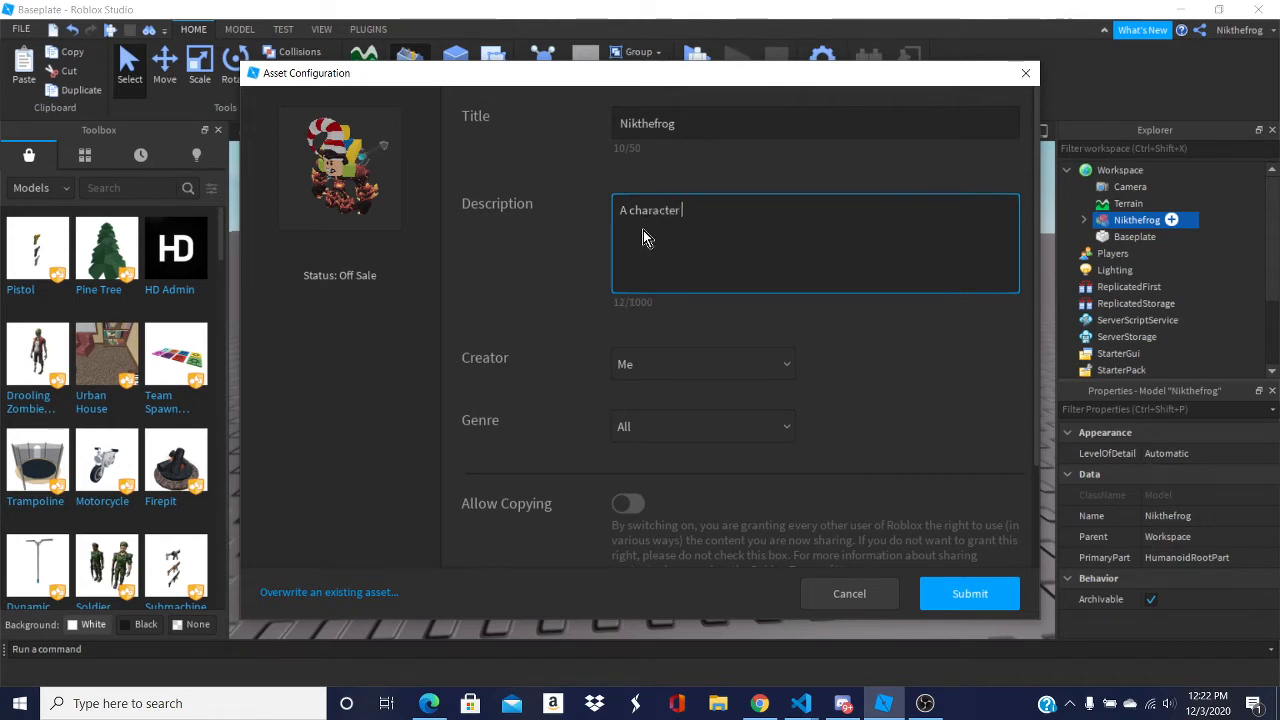
type("model of")
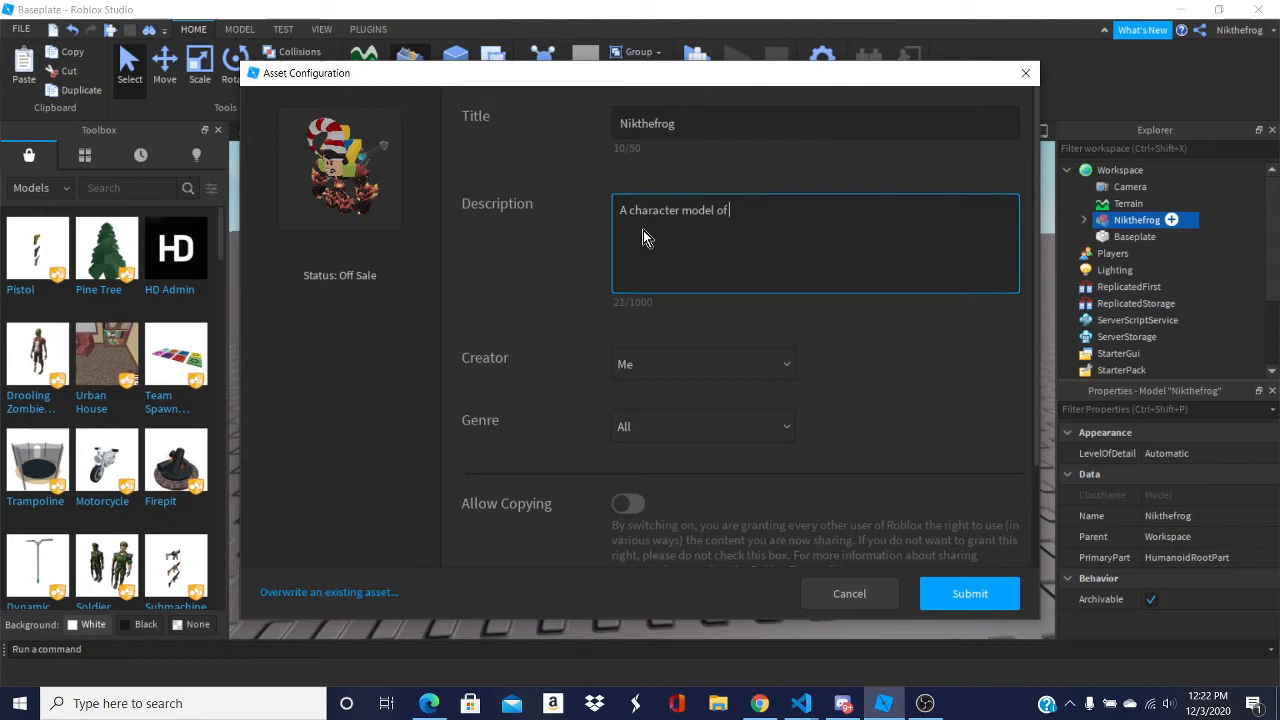
type("Nikthef")
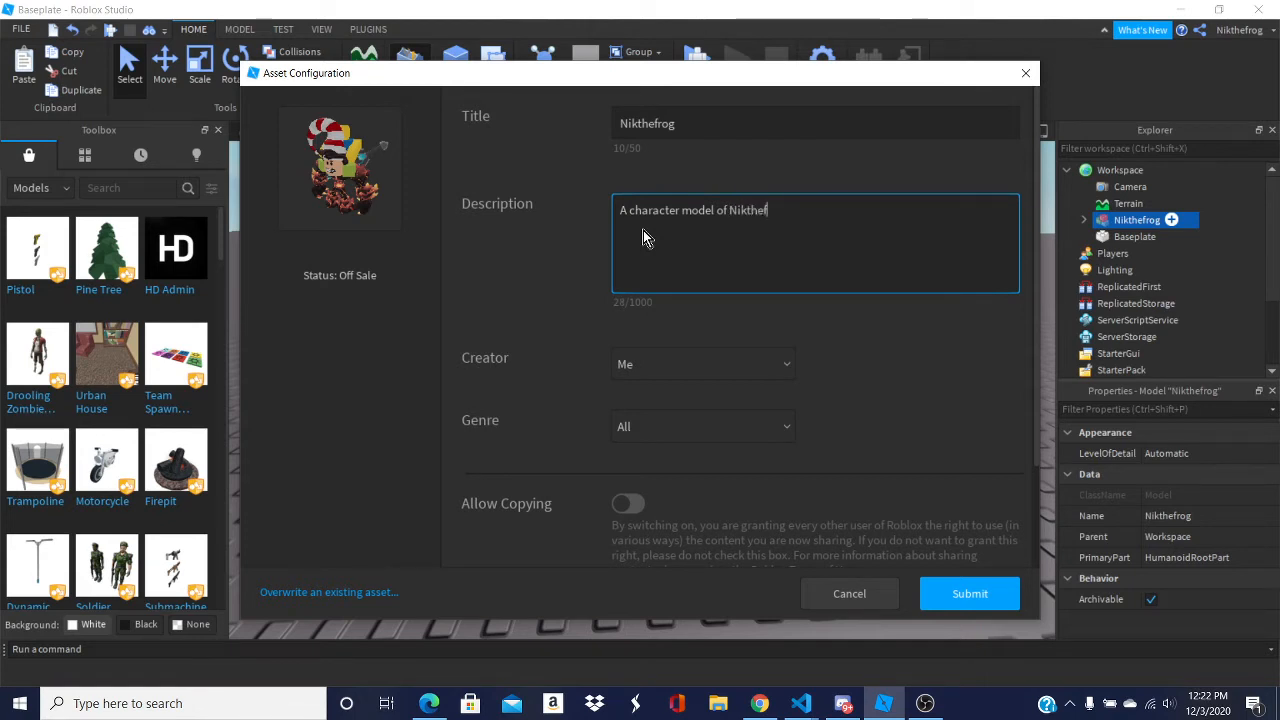
type("rog")
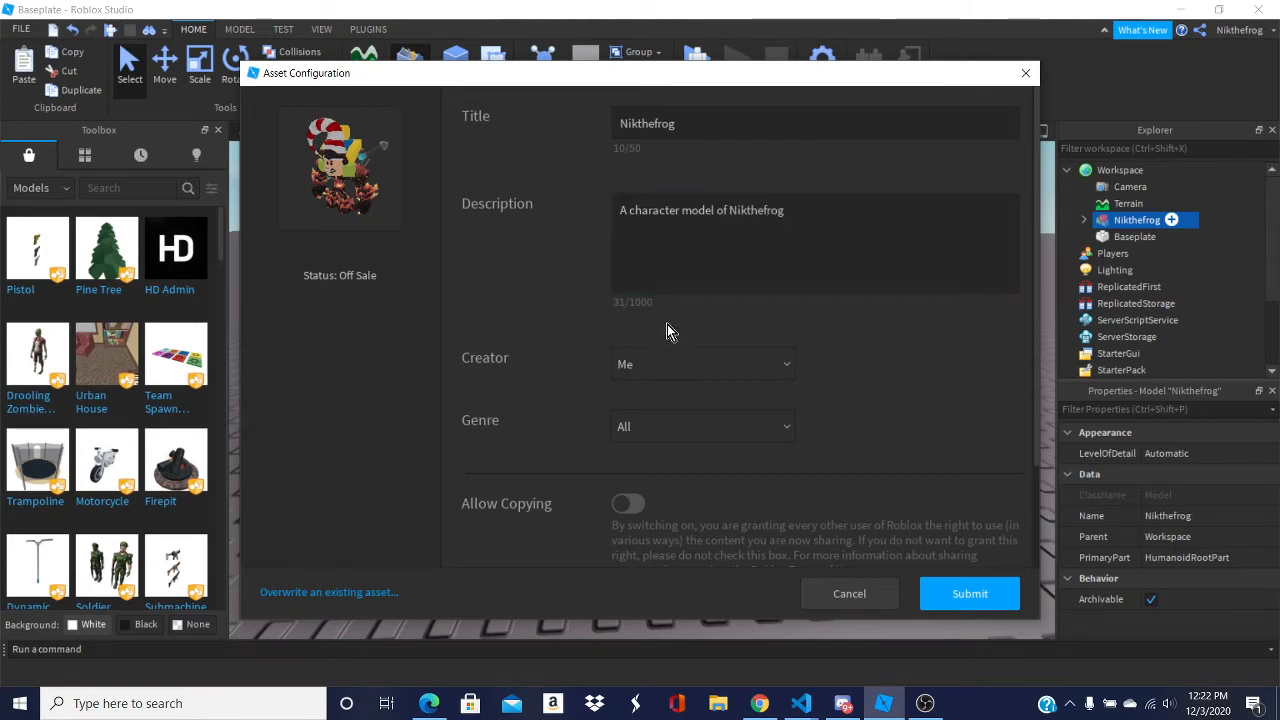
left_click(702, 364)
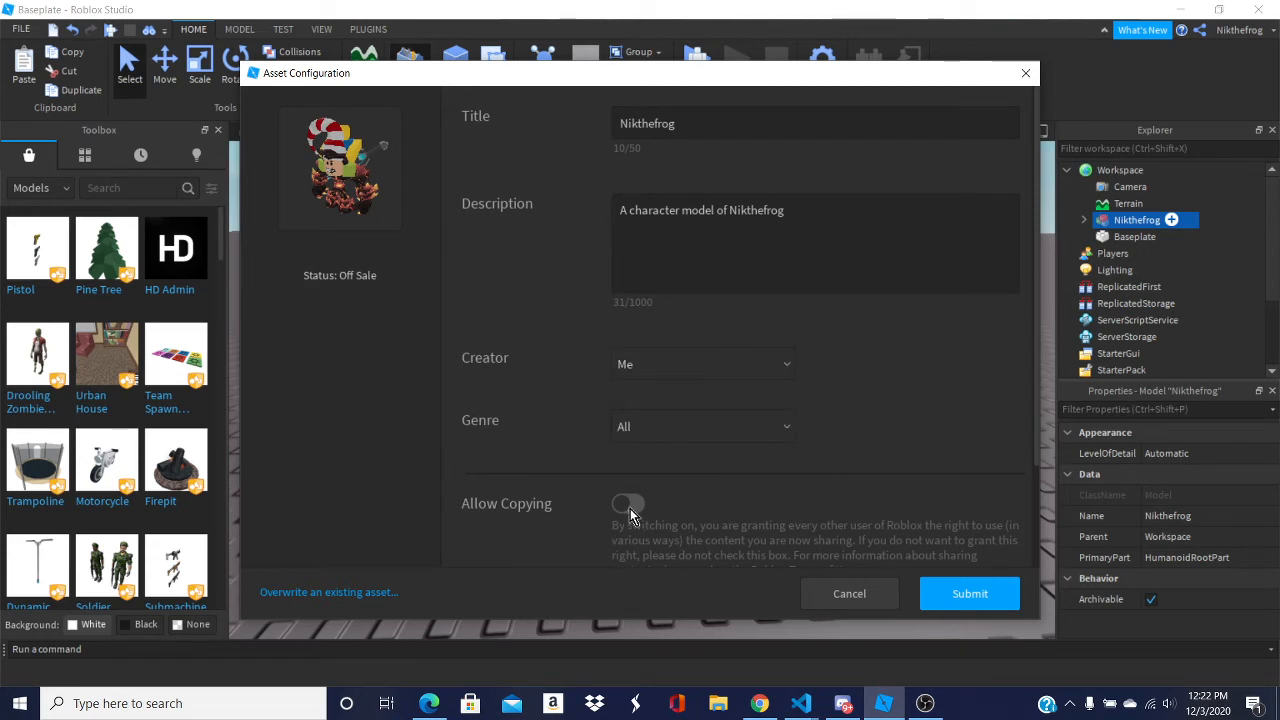
Step: Allow copying, set the genre to Tutorial, and submit the model upload
left_click(628, 504)
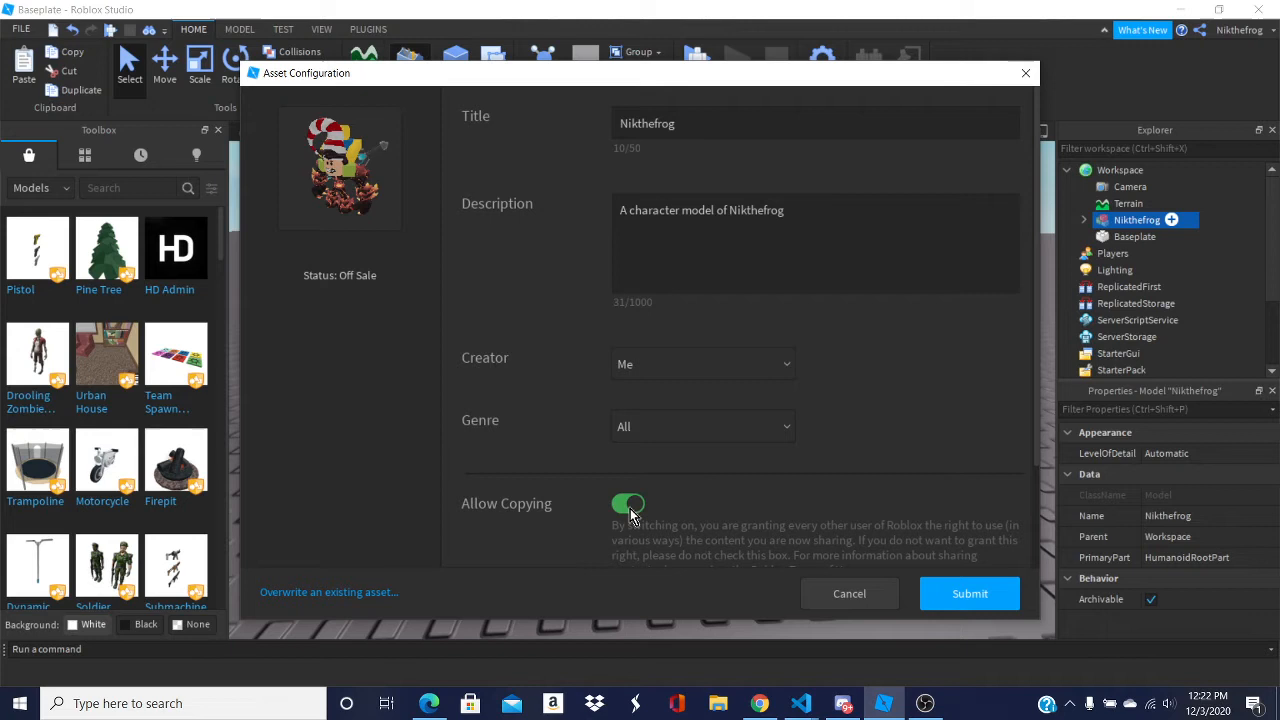
mouse_move(668, 426)
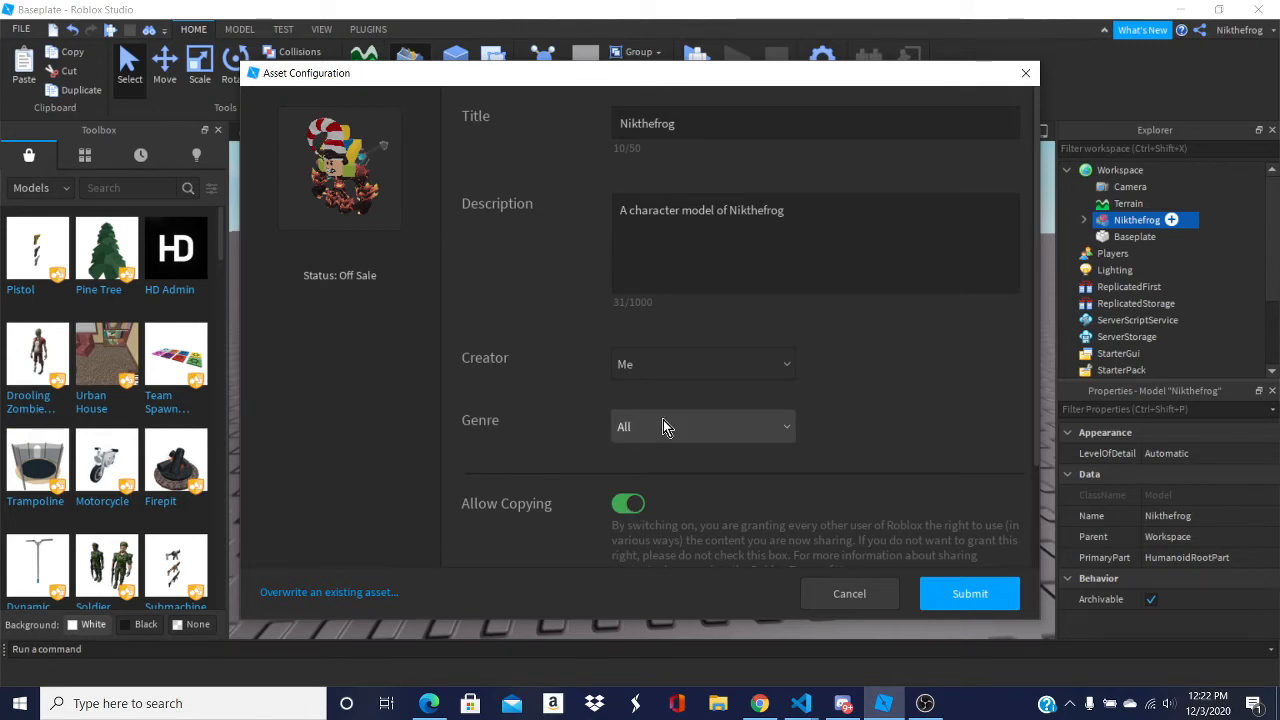
left_click(702, 426)
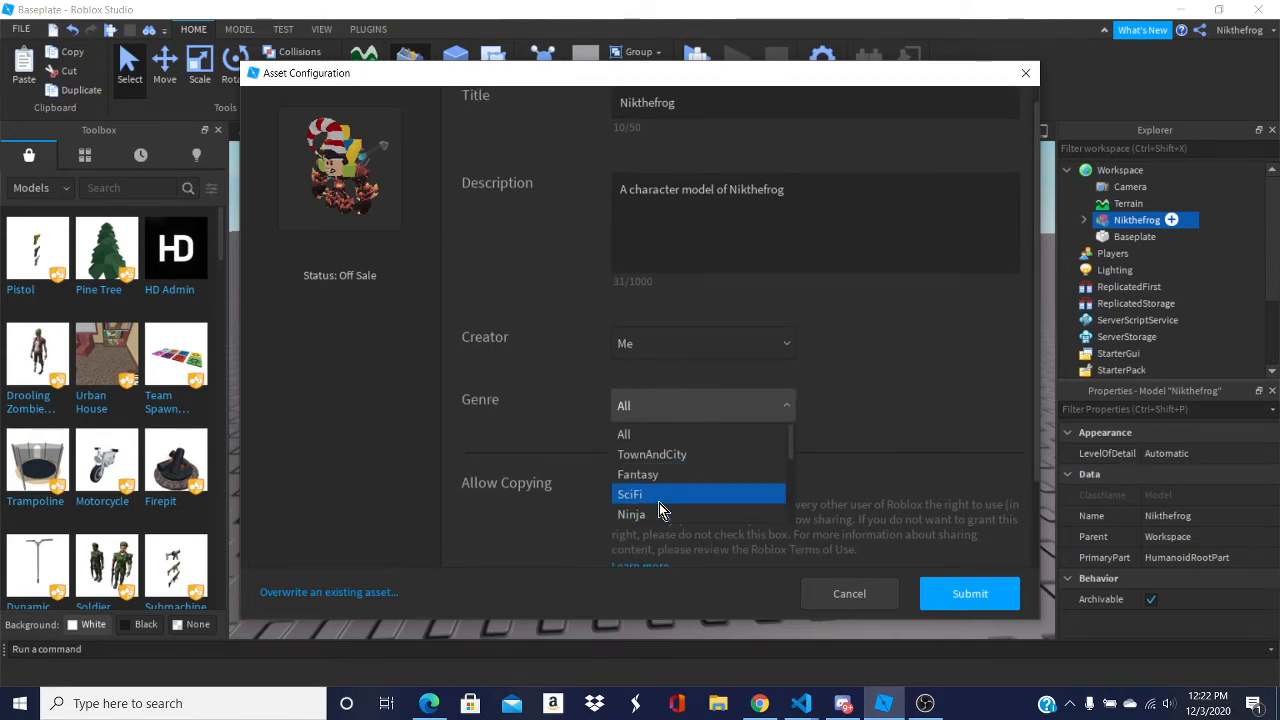
scroll("down", 3)
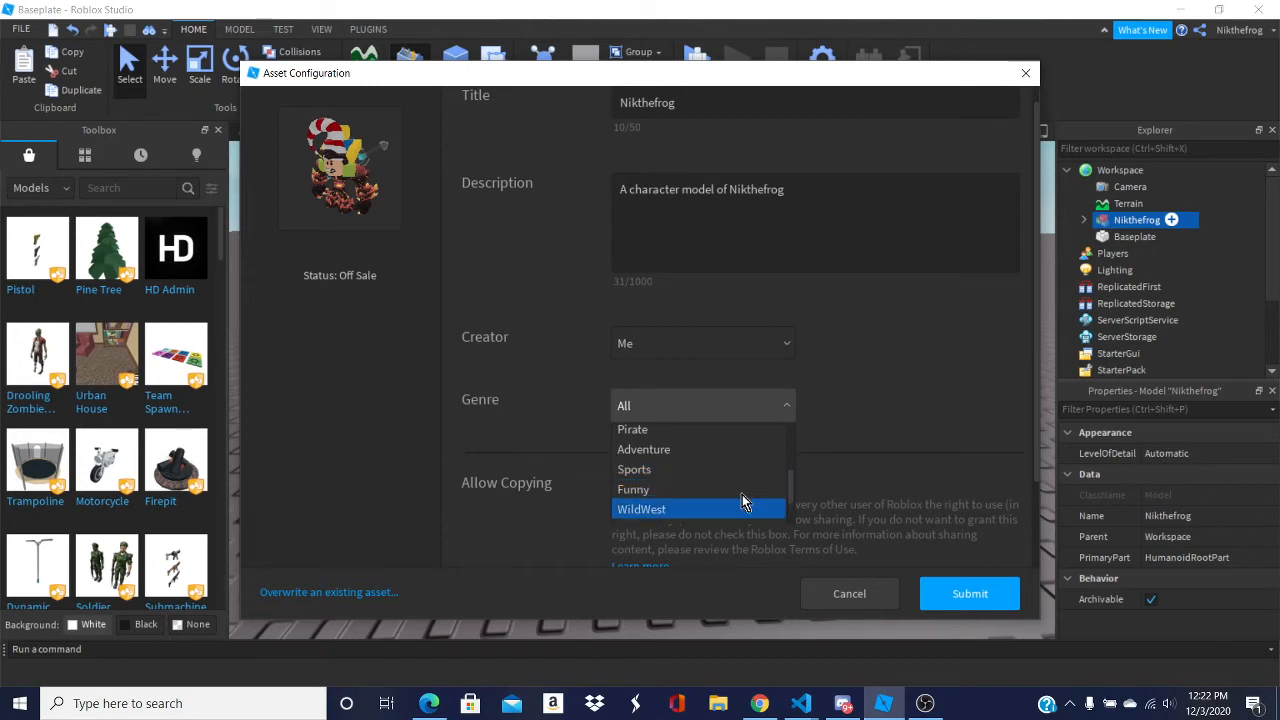
scroll("down", 3)
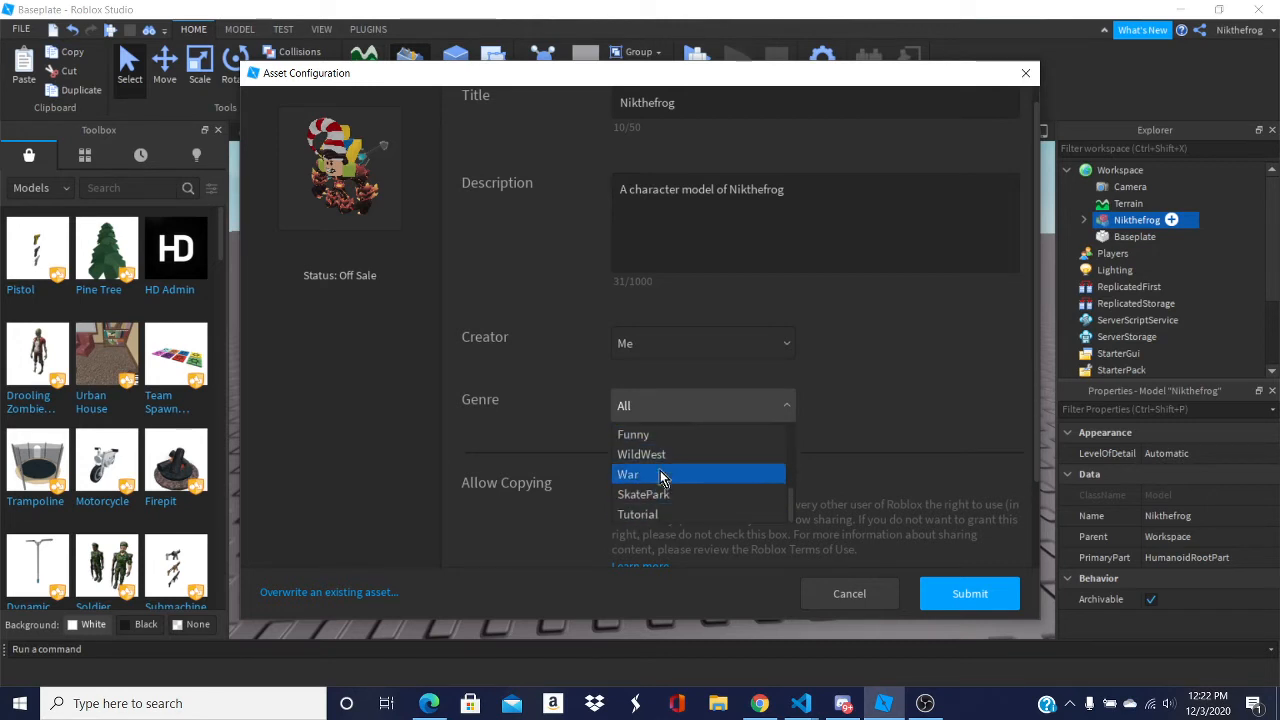
left_click(638, 514)
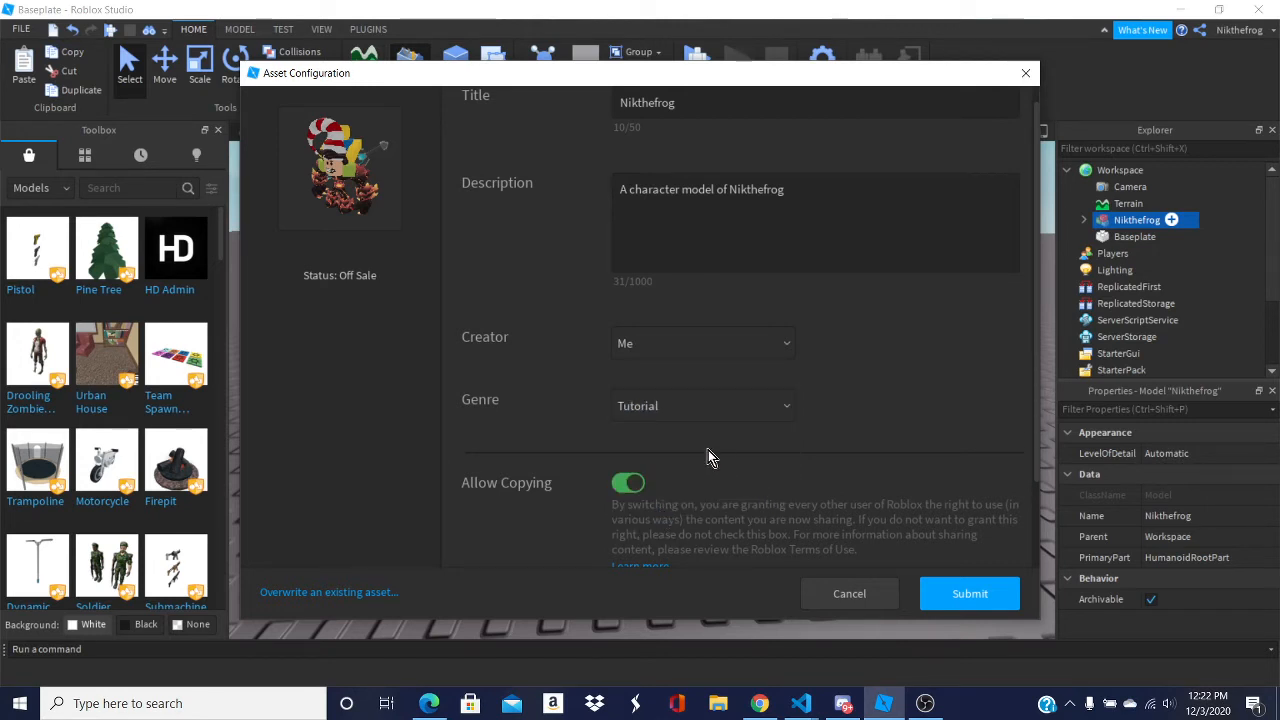
mouse_move(780, 480)
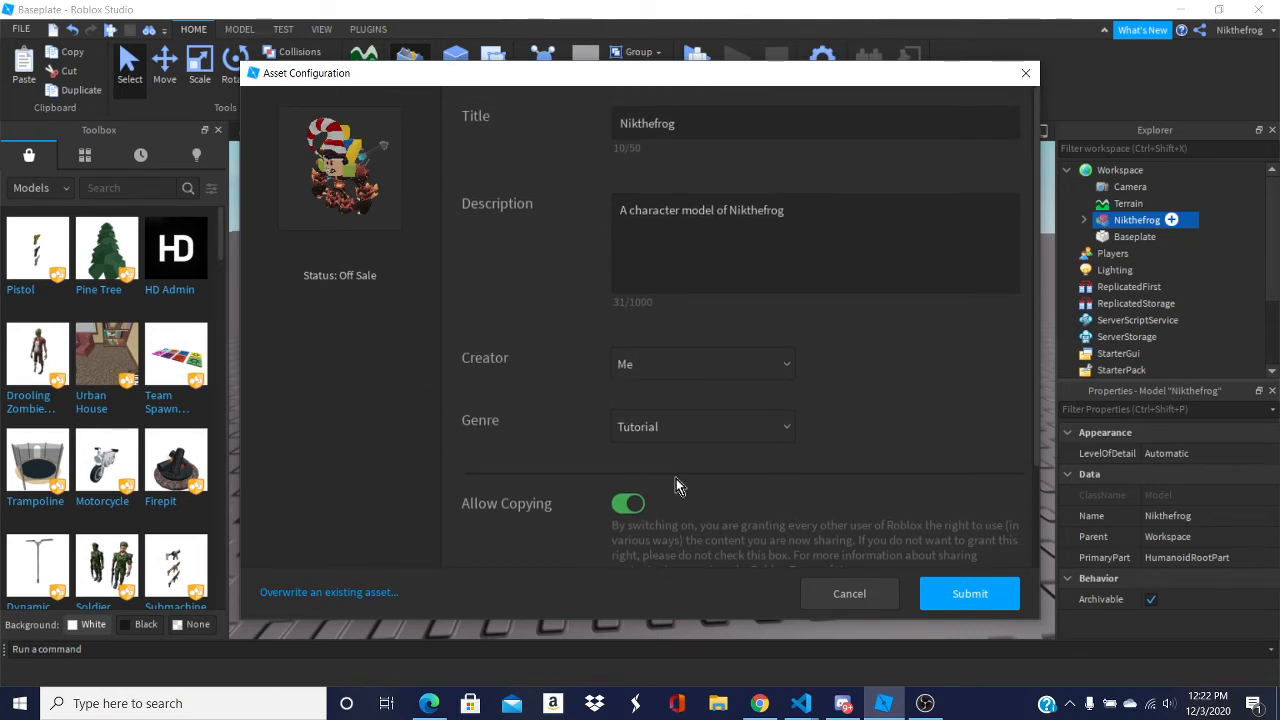
left_click(968, 592)
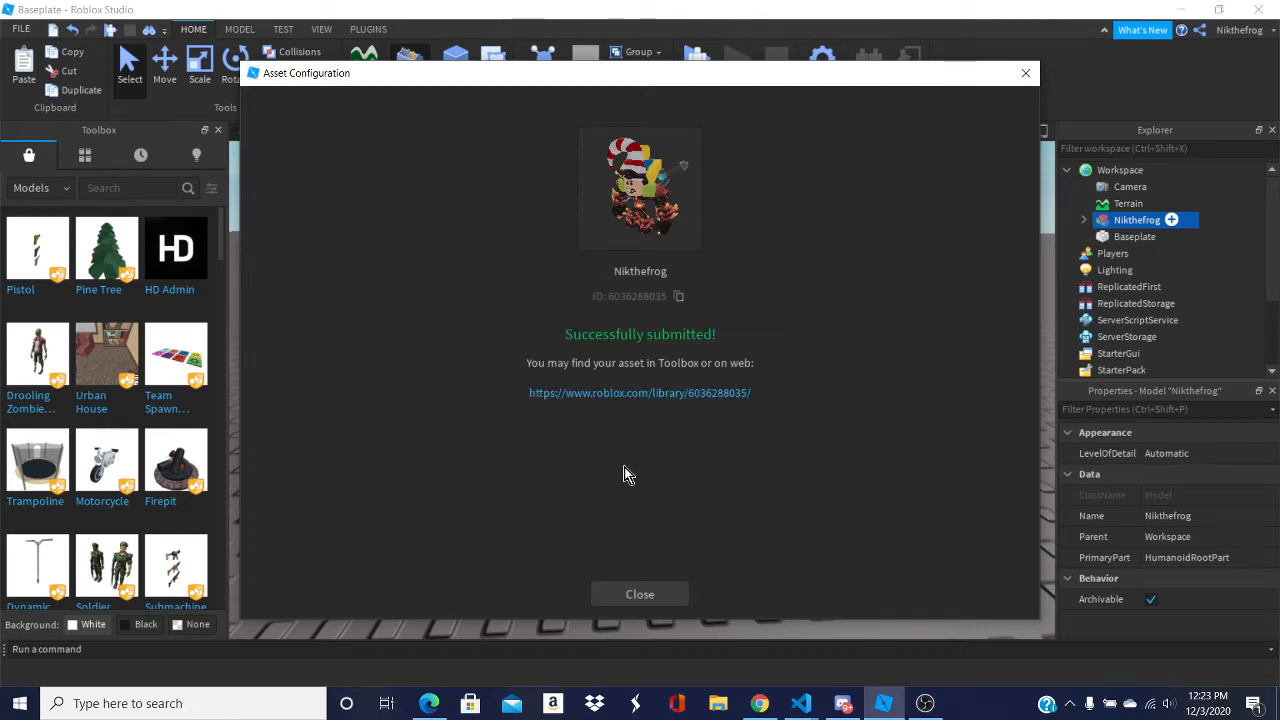
mouse_move(680, 380)
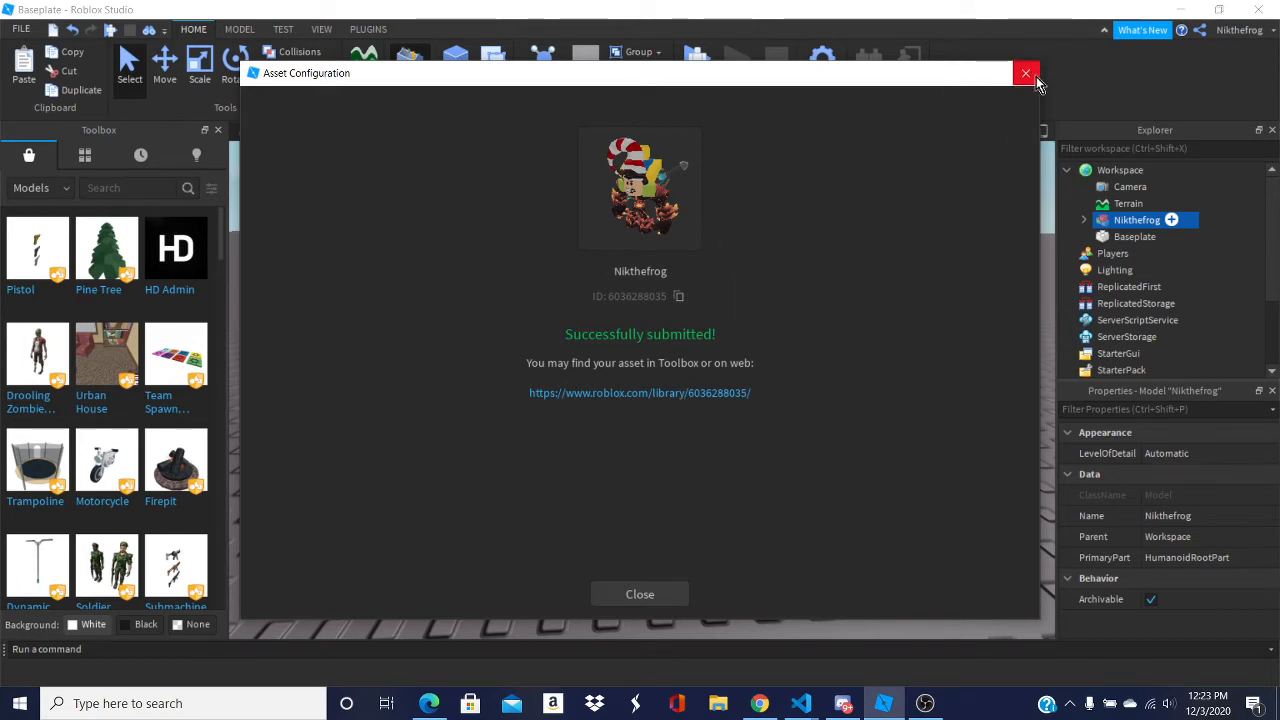
mouse_move(1084, 54)
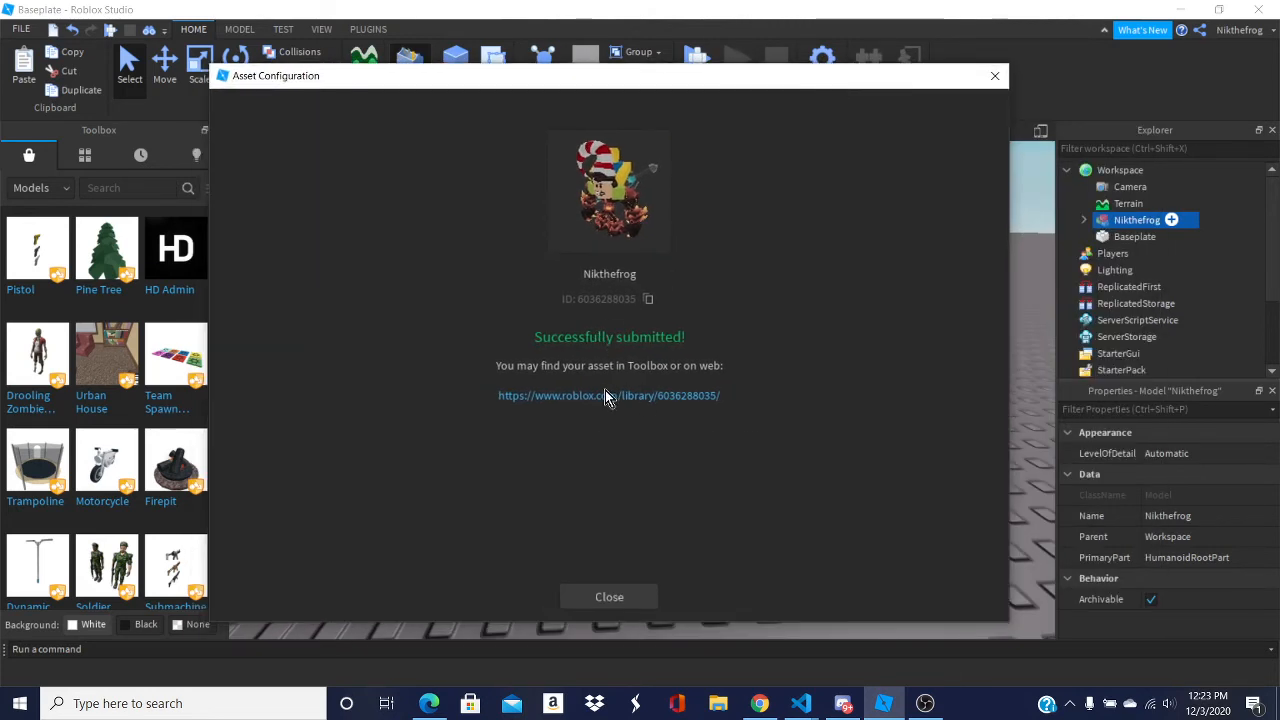
mouse_move(596, 402)
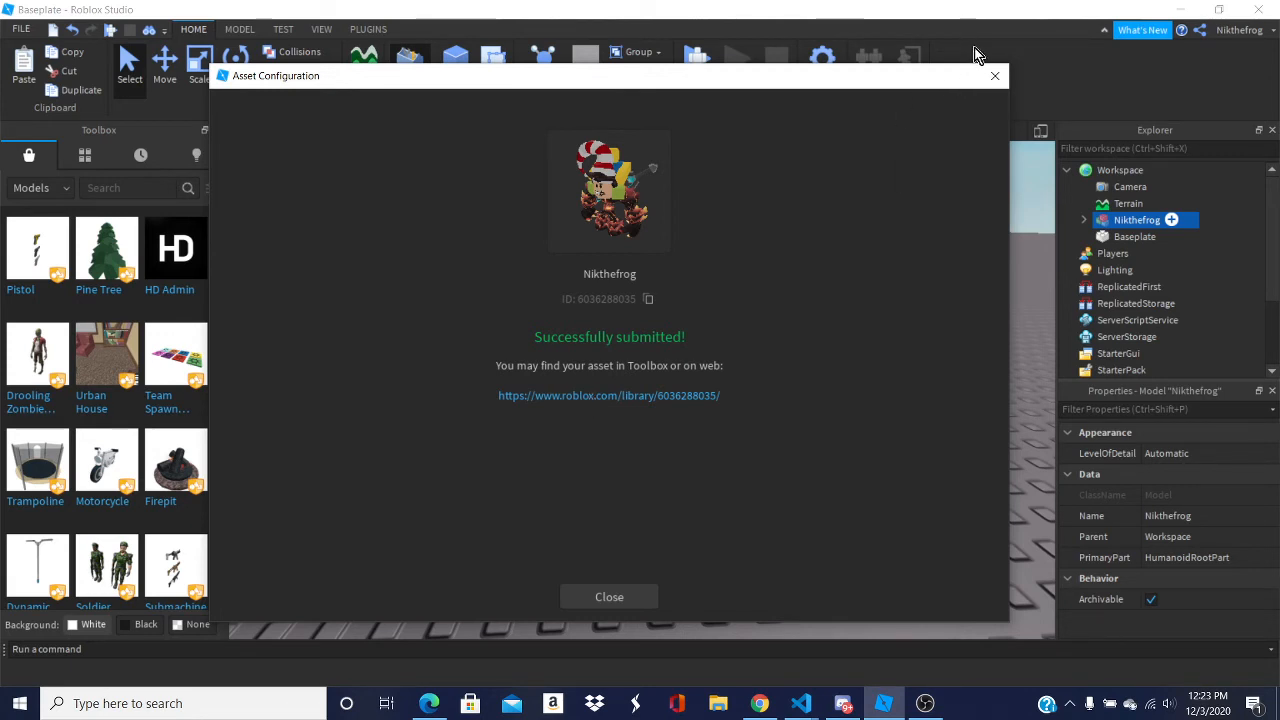
mouse_move(994, 76)
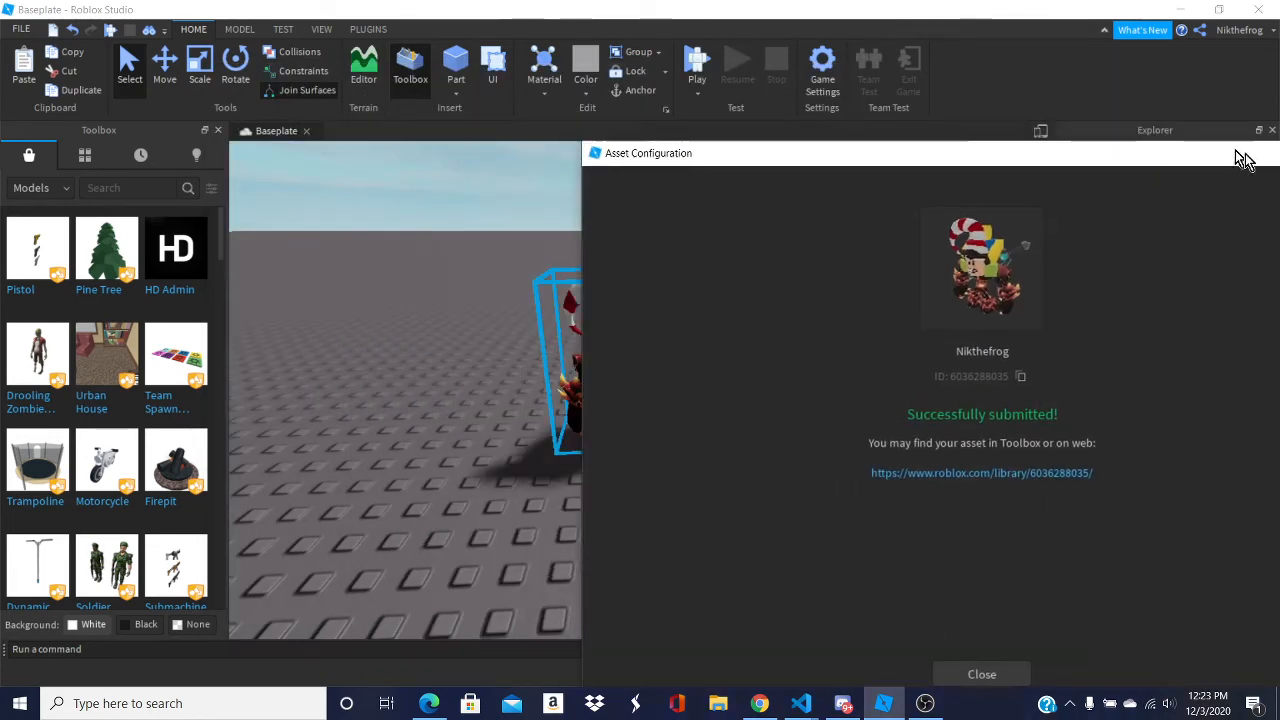
Step: Close the upload confirmation, insert the saved Nikthefrog model from My Models, and select it
left_click(982, 674)
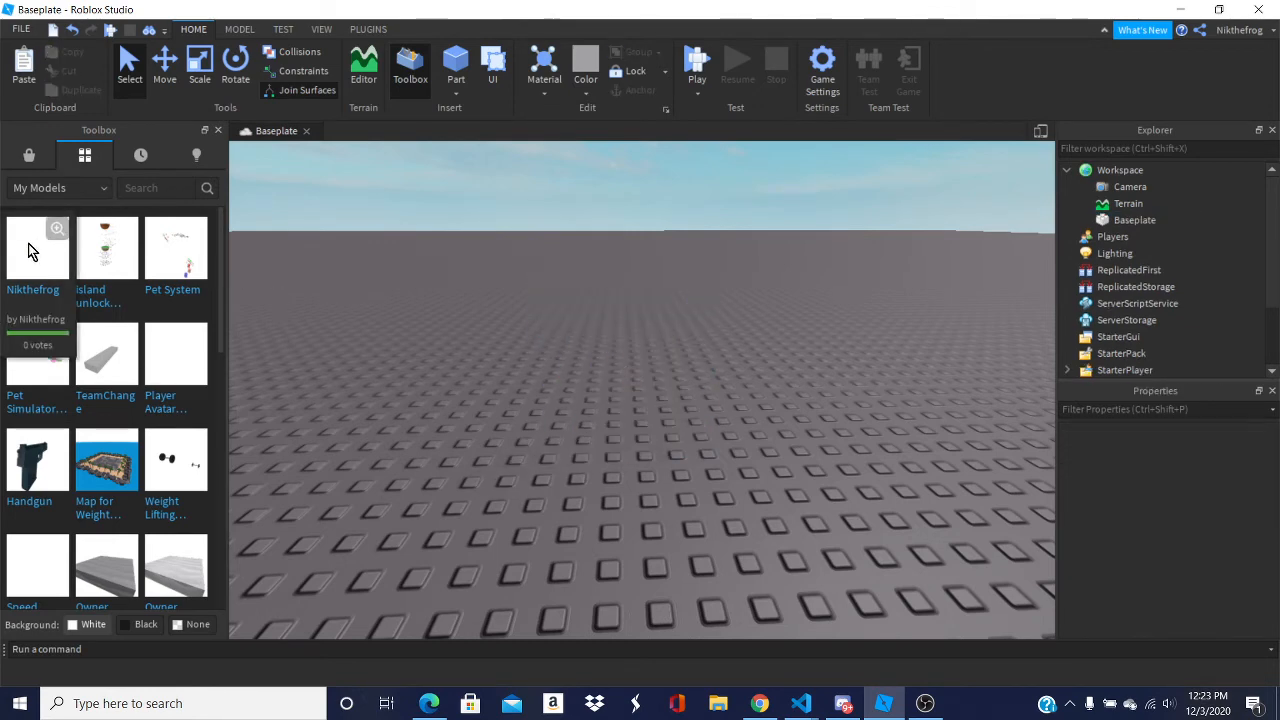
left_click(36, 248)
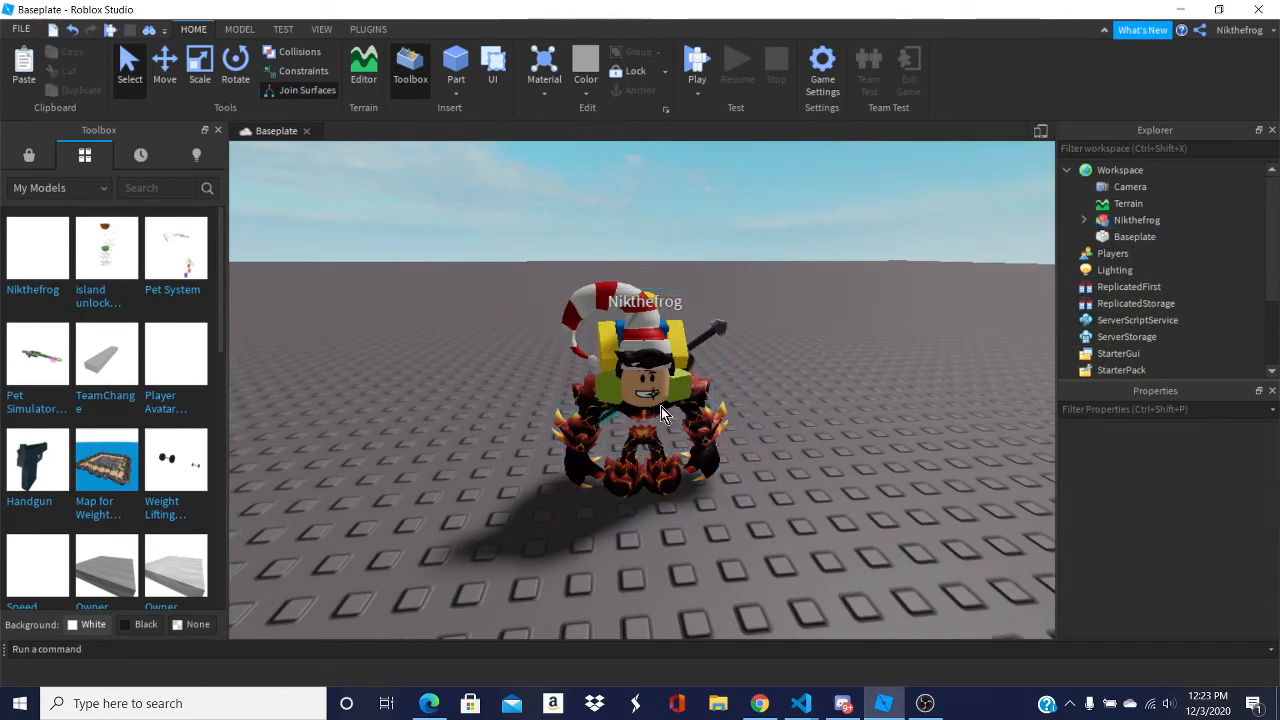
left_click(664, 412)
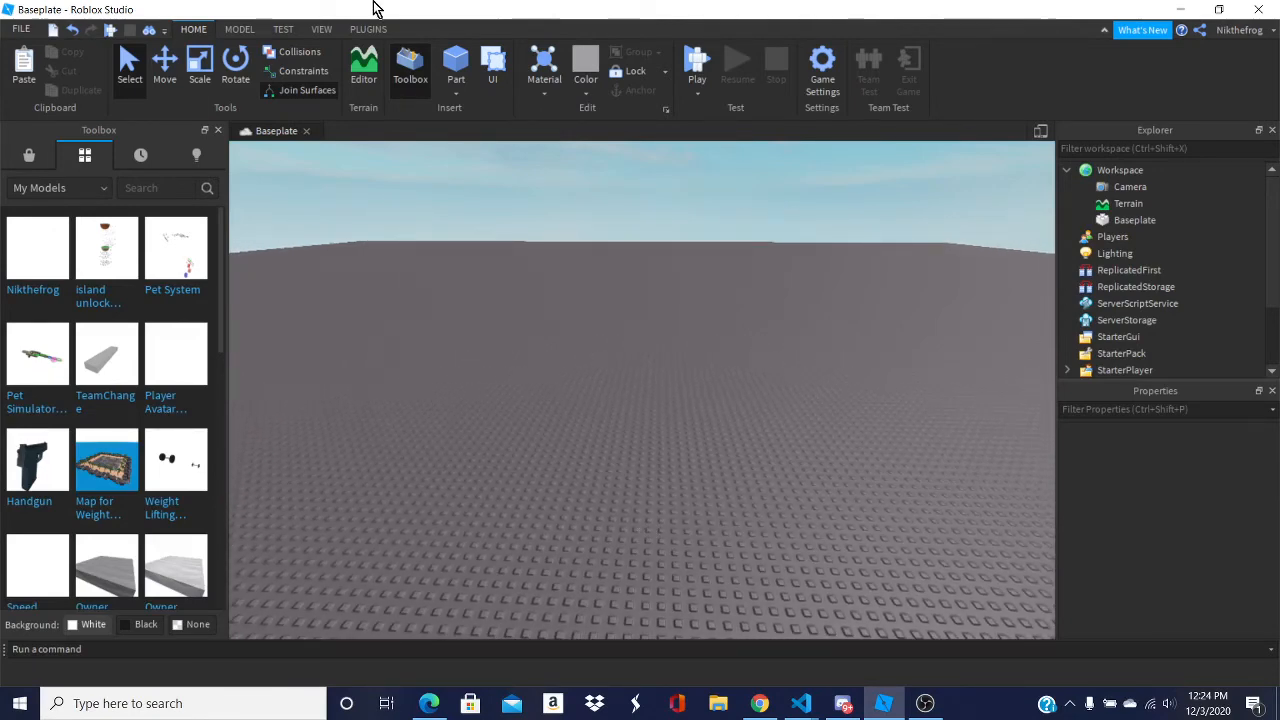
Step: Show the Plugins tools and briefly view the Load Character window
left_click(368, 28)
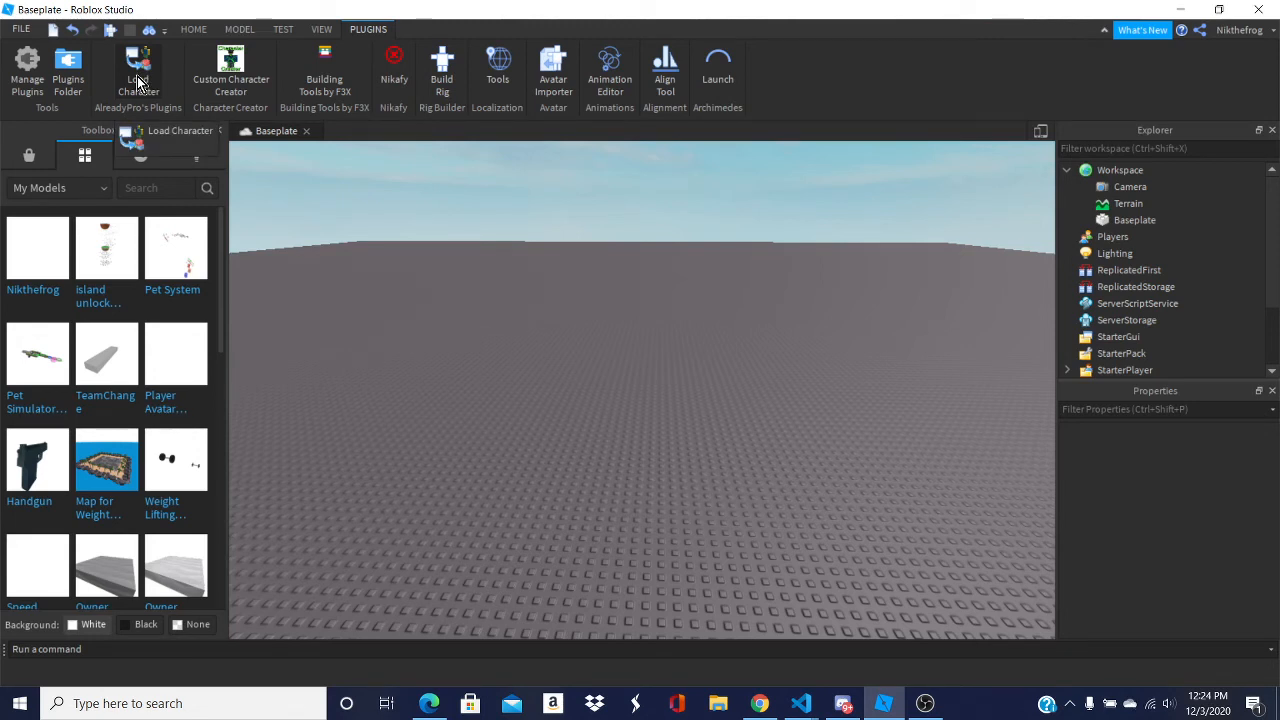
left_click(138, 70)
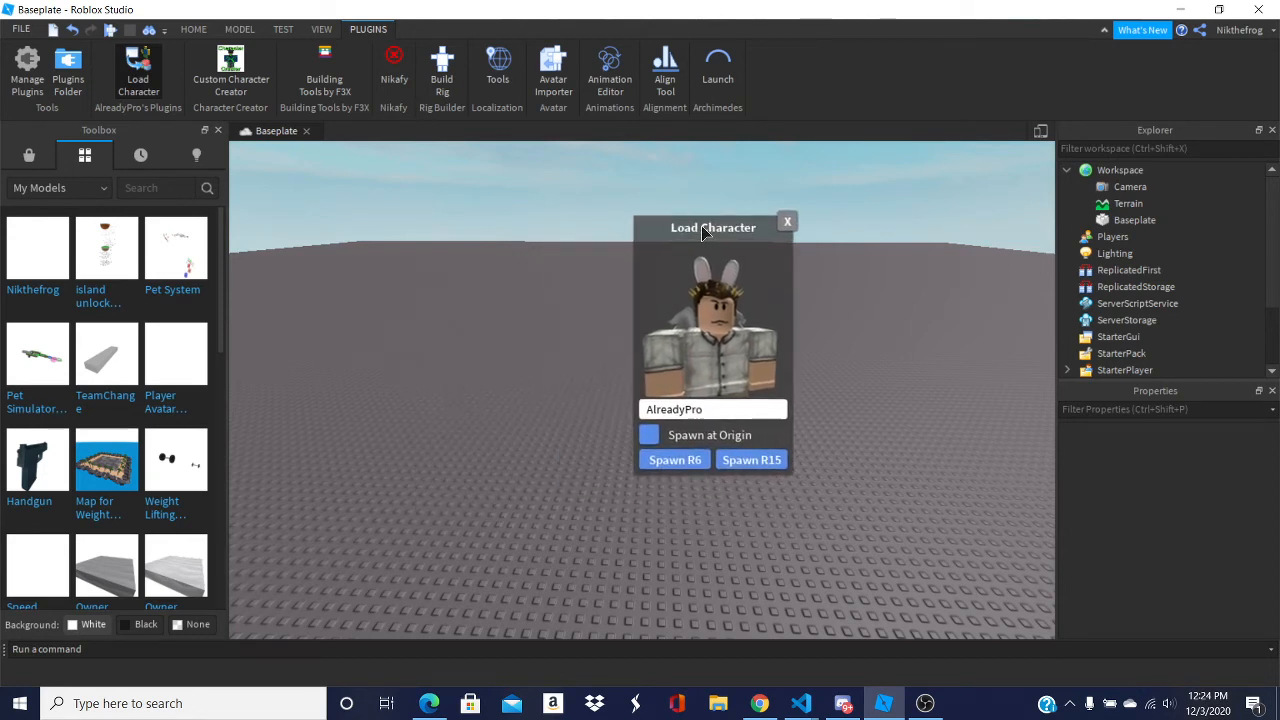
left_click(788, 220)
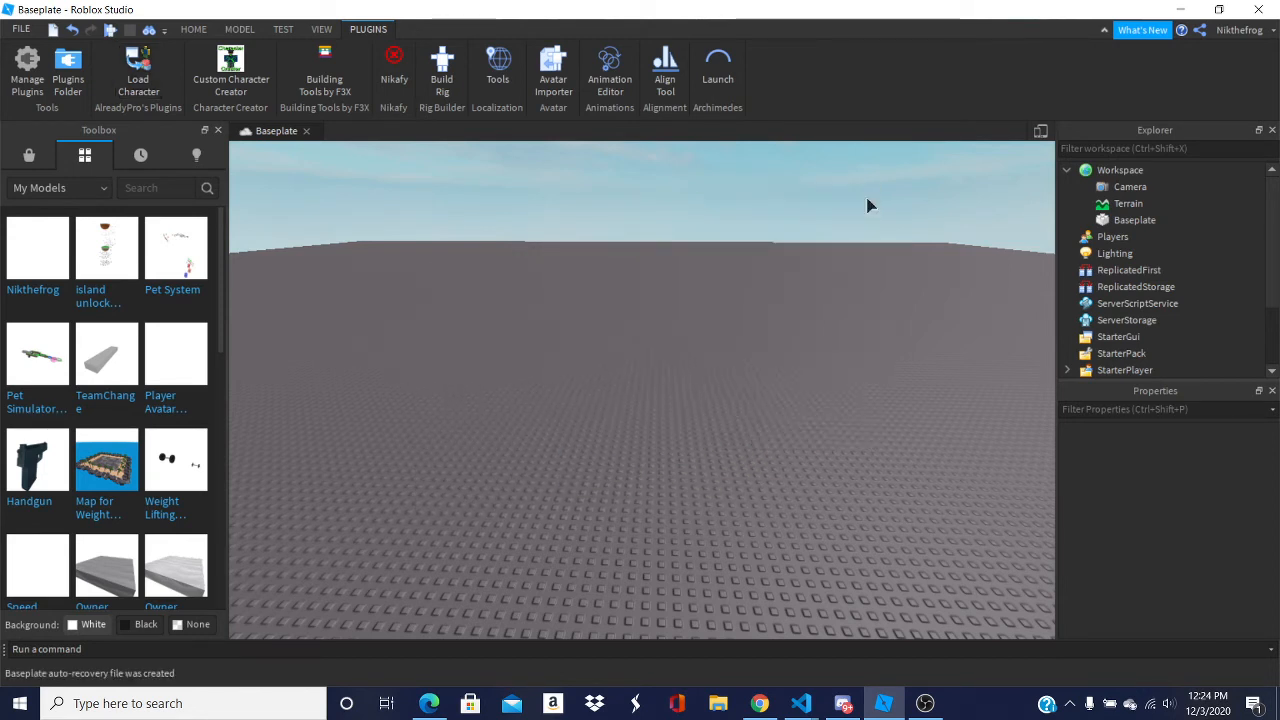
Step: Switch the Toolbox to Marketplace and browse its categories for plugins
left_click(28, 156)
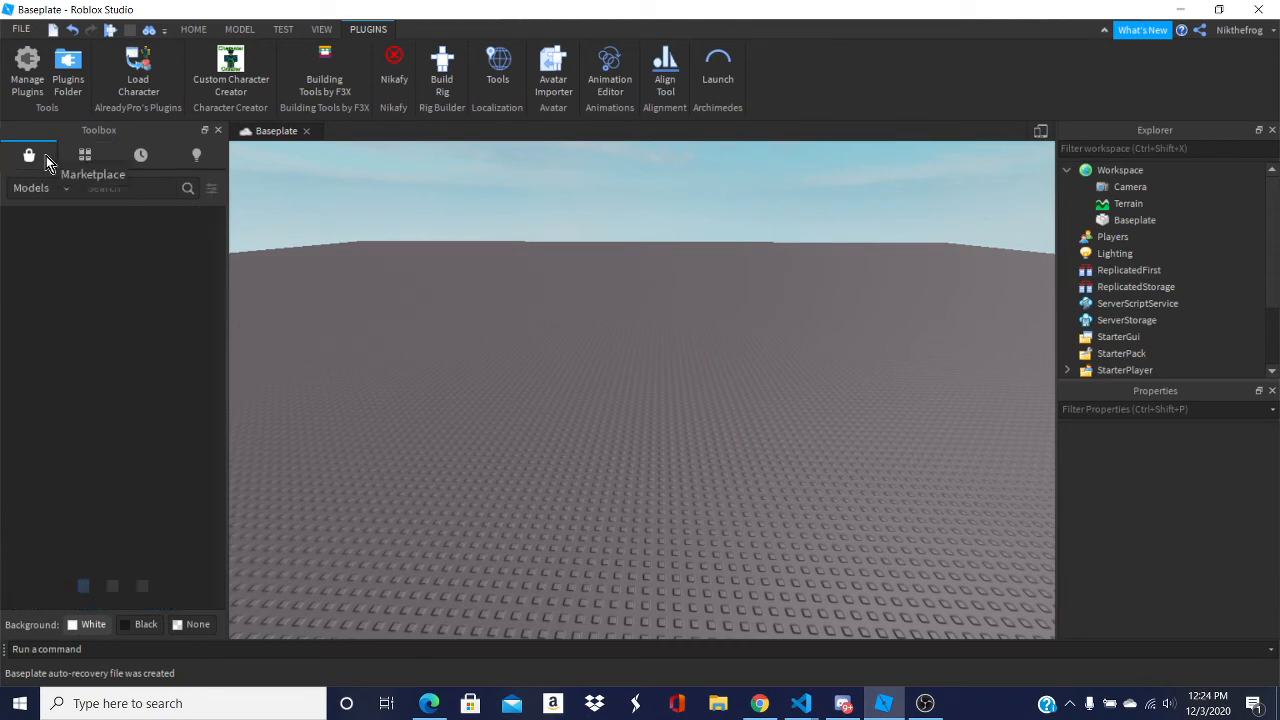
left_click(36, 188)
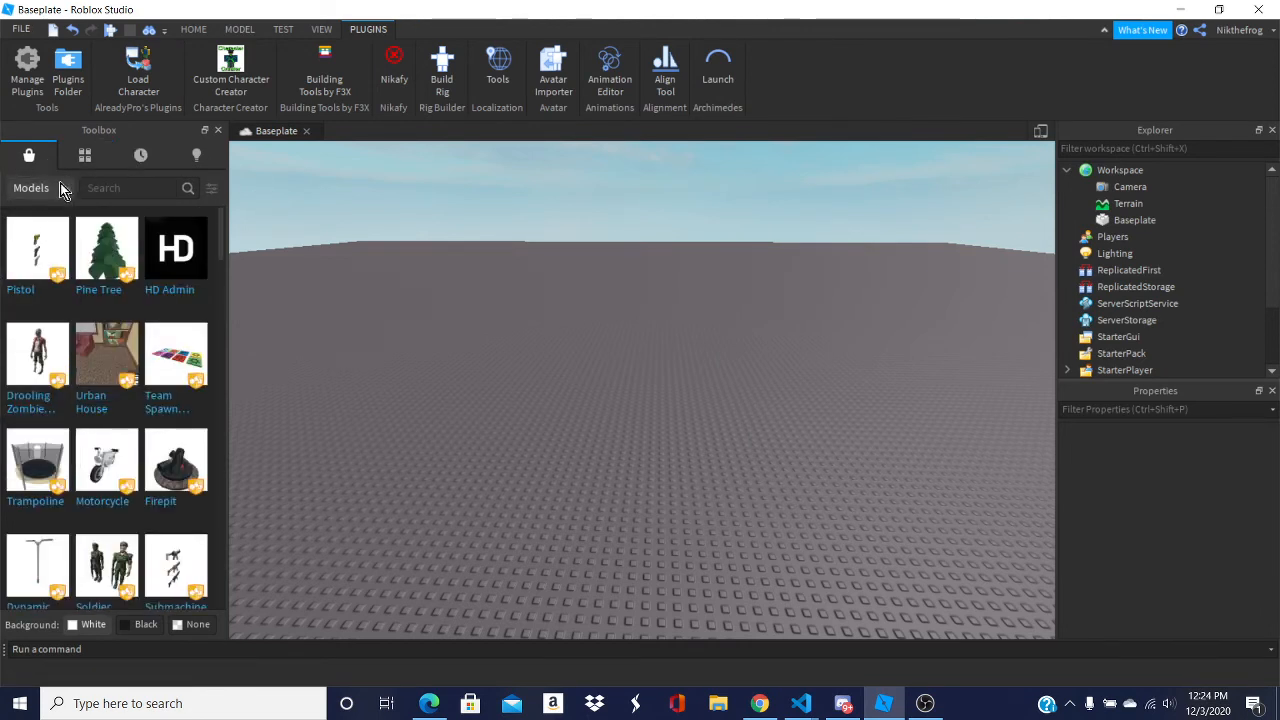
left_click(40, 188)
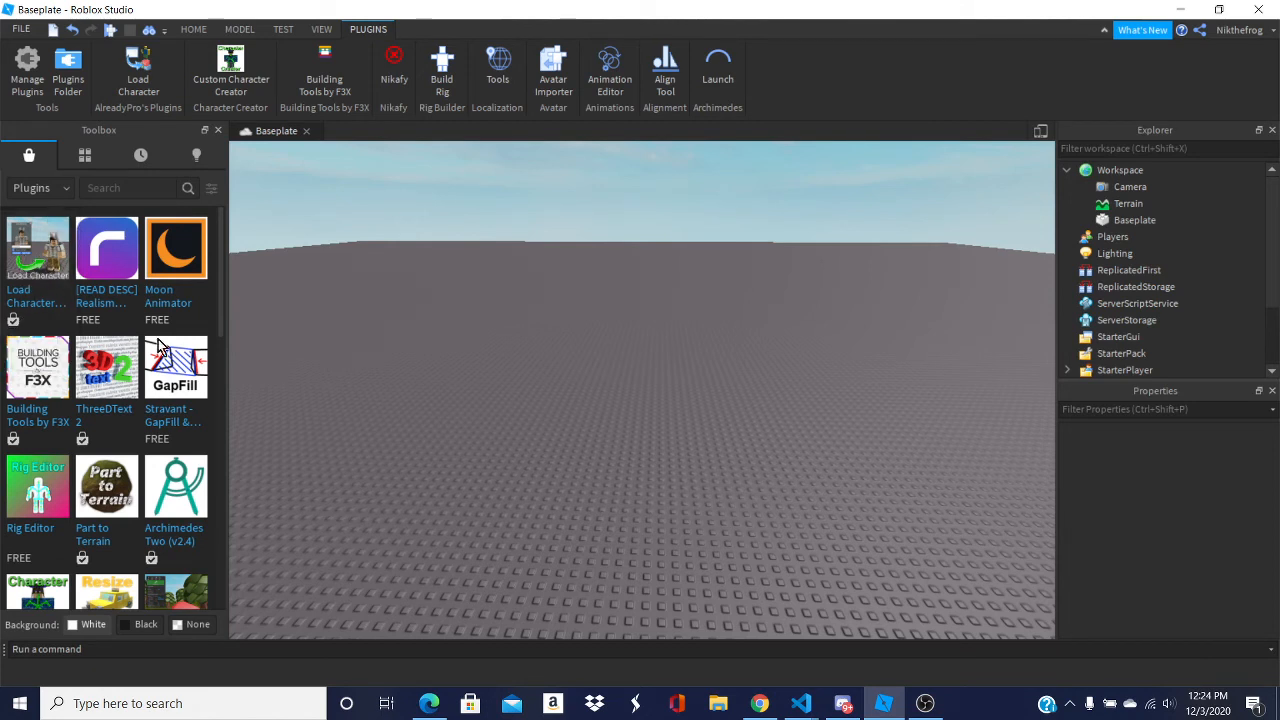
mouse_move(108, 370)
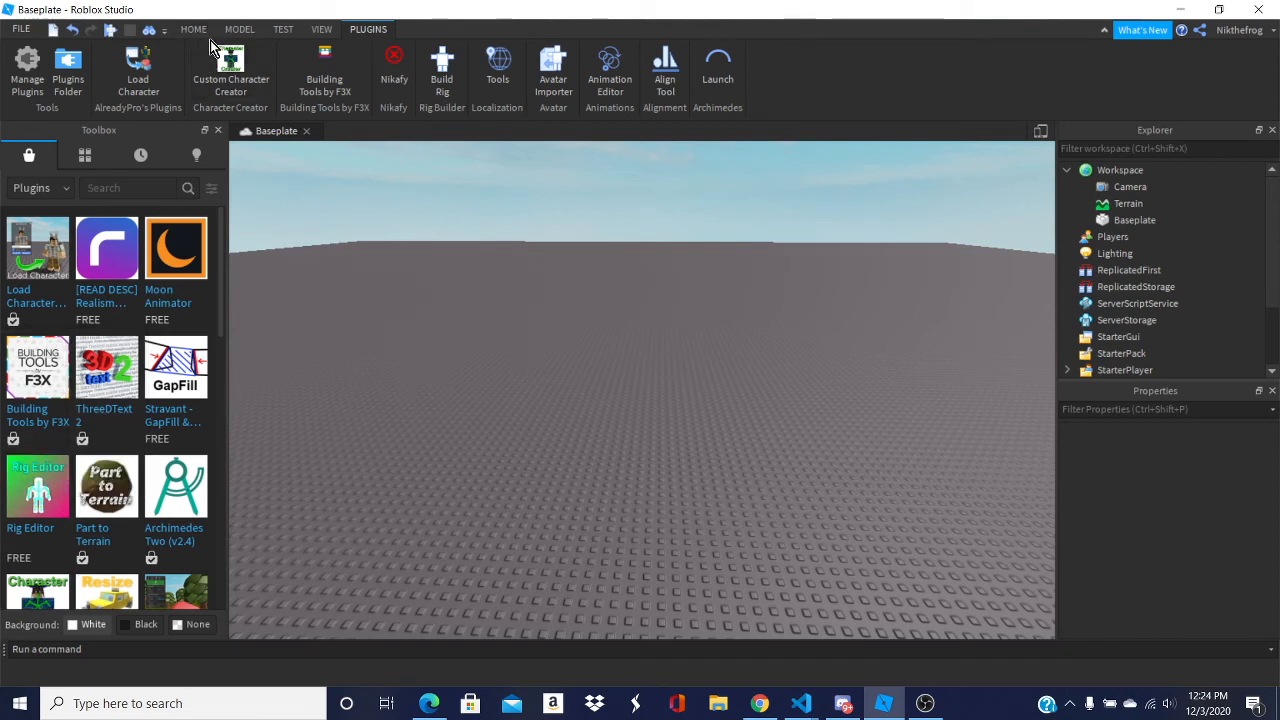
mouse_move(138, 70)
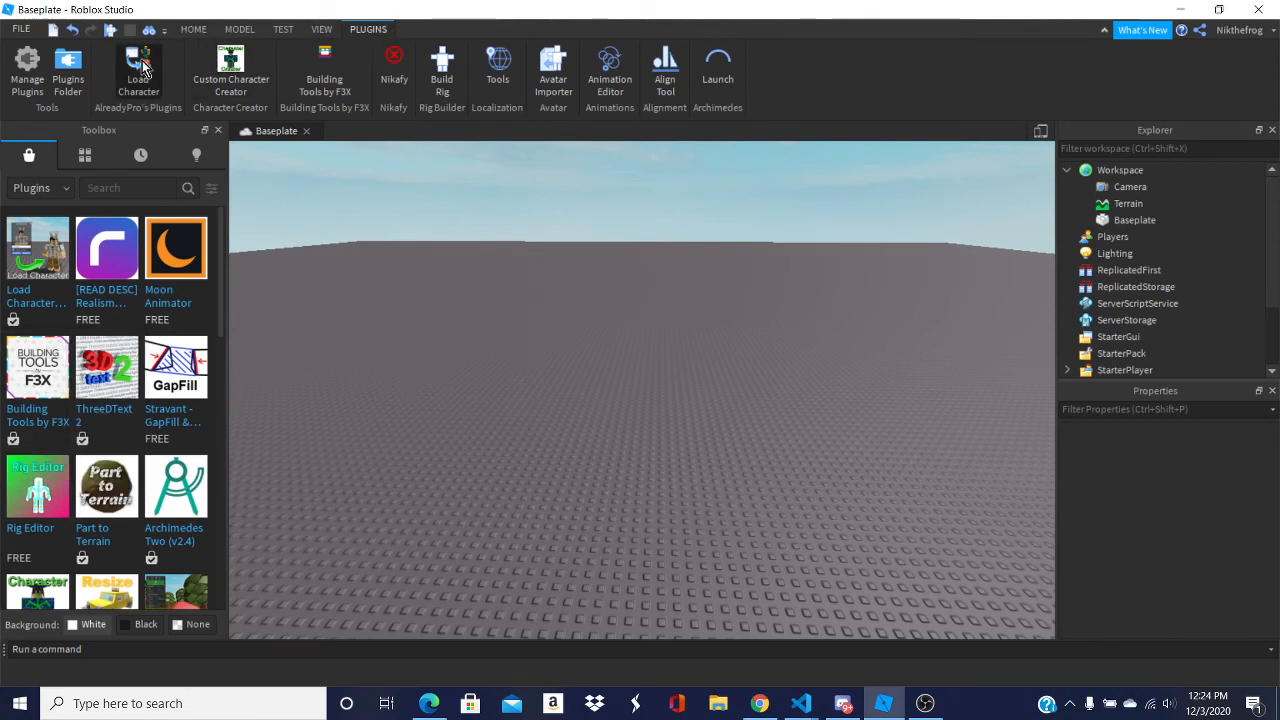
left_click(138, 70)
type("A")
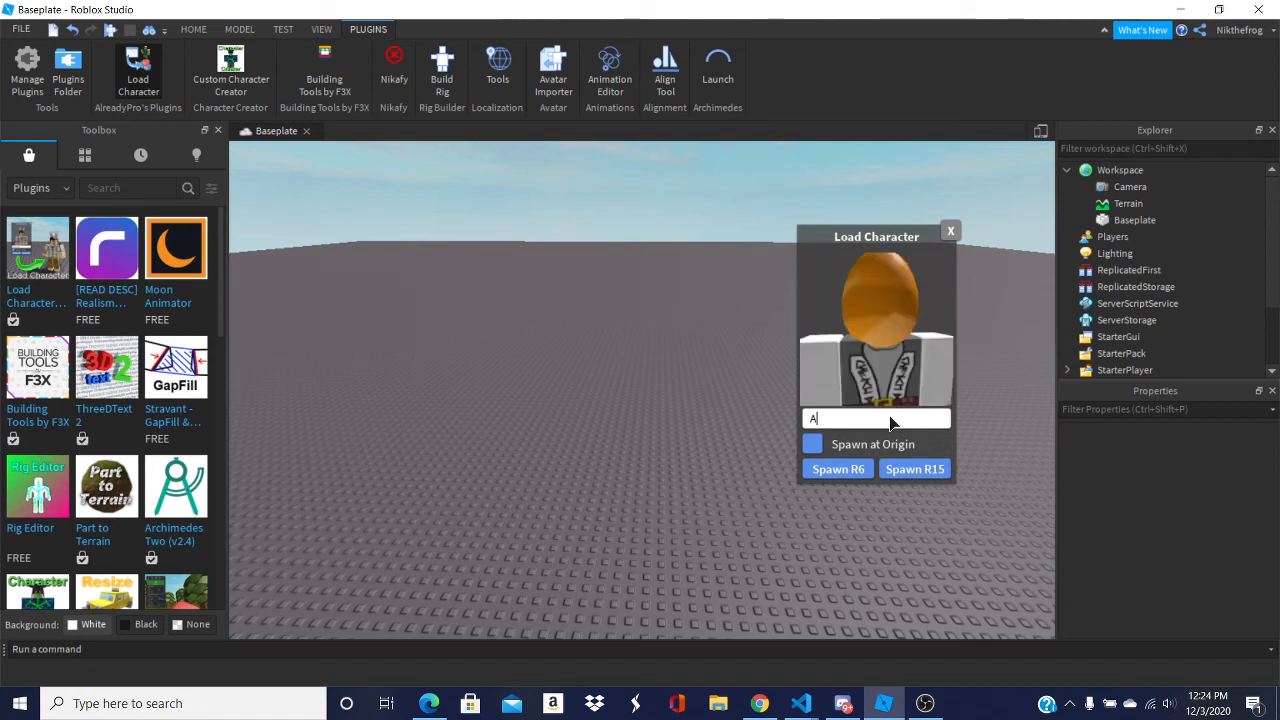
key("Backspace")
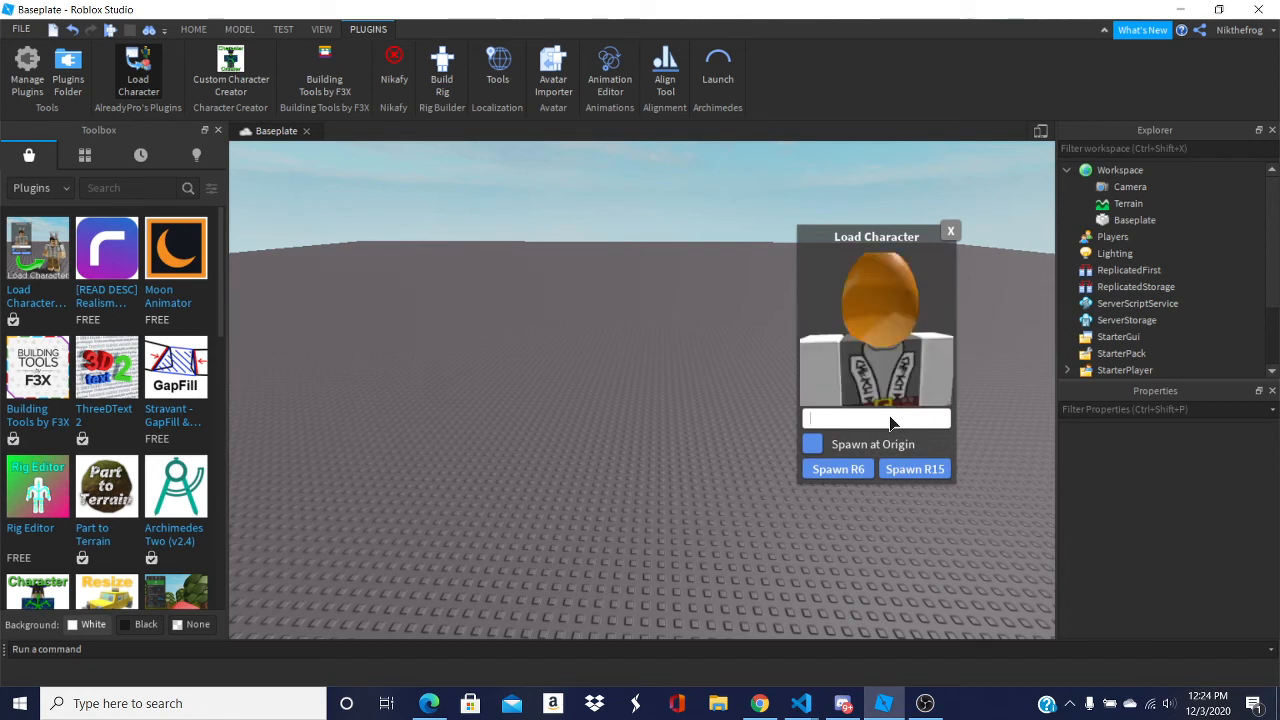
type("dadrockscool")
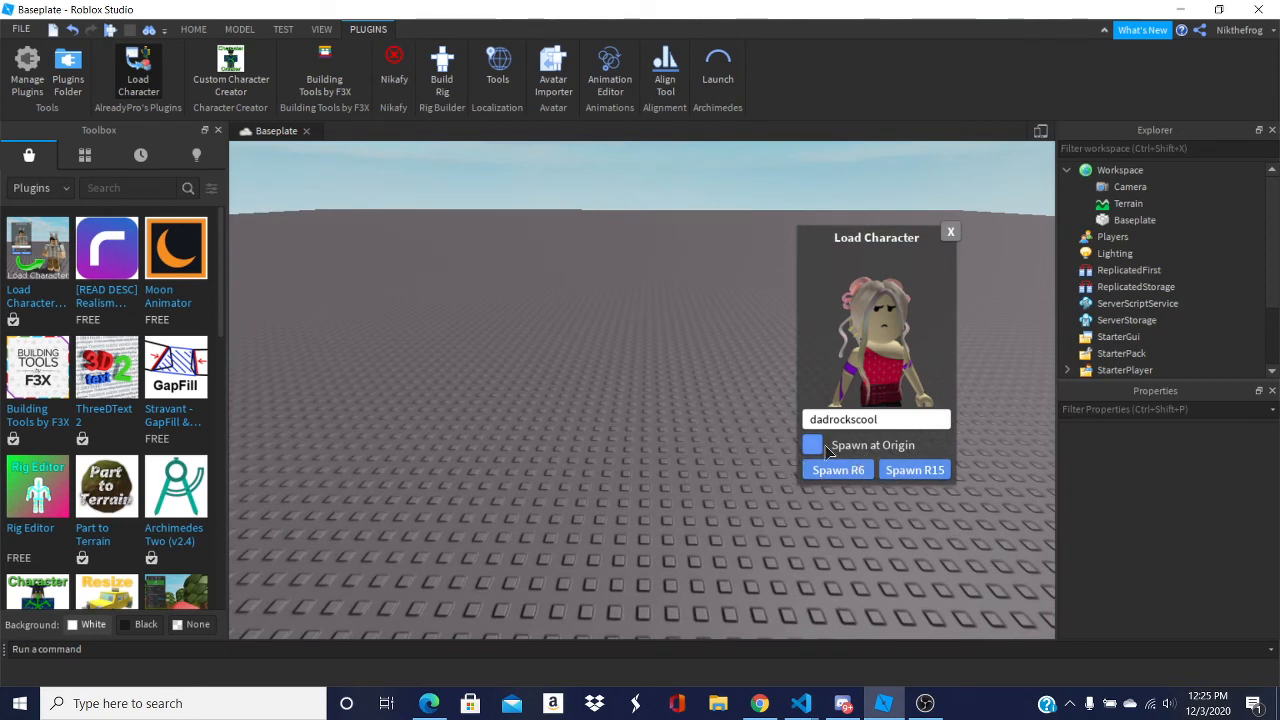
left_click(812, 444)
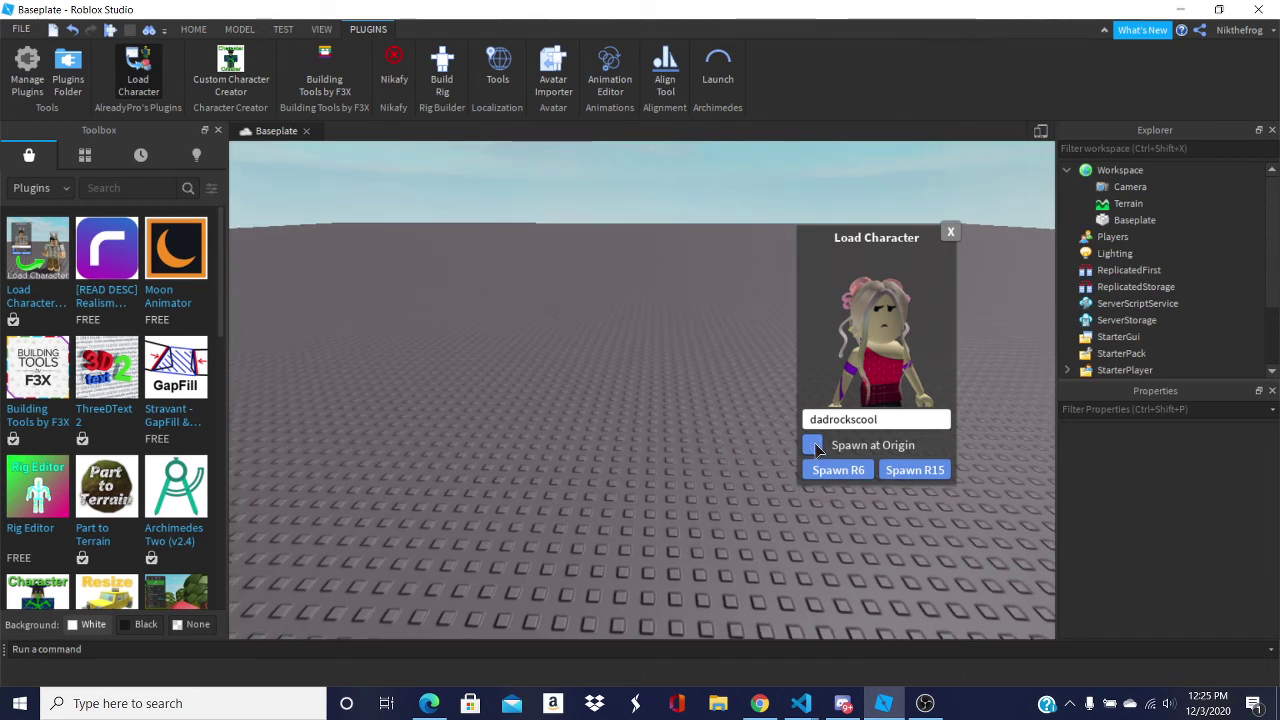
left_click(812, 444)
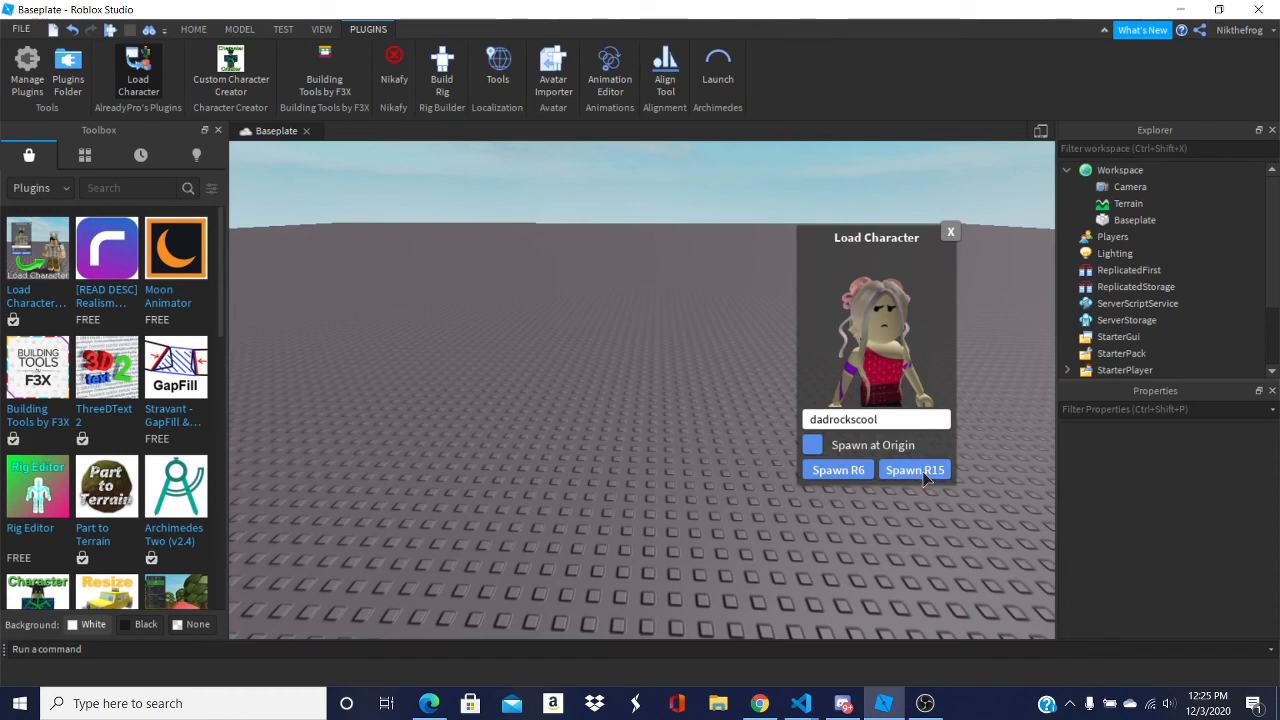
left_click(916, 468)
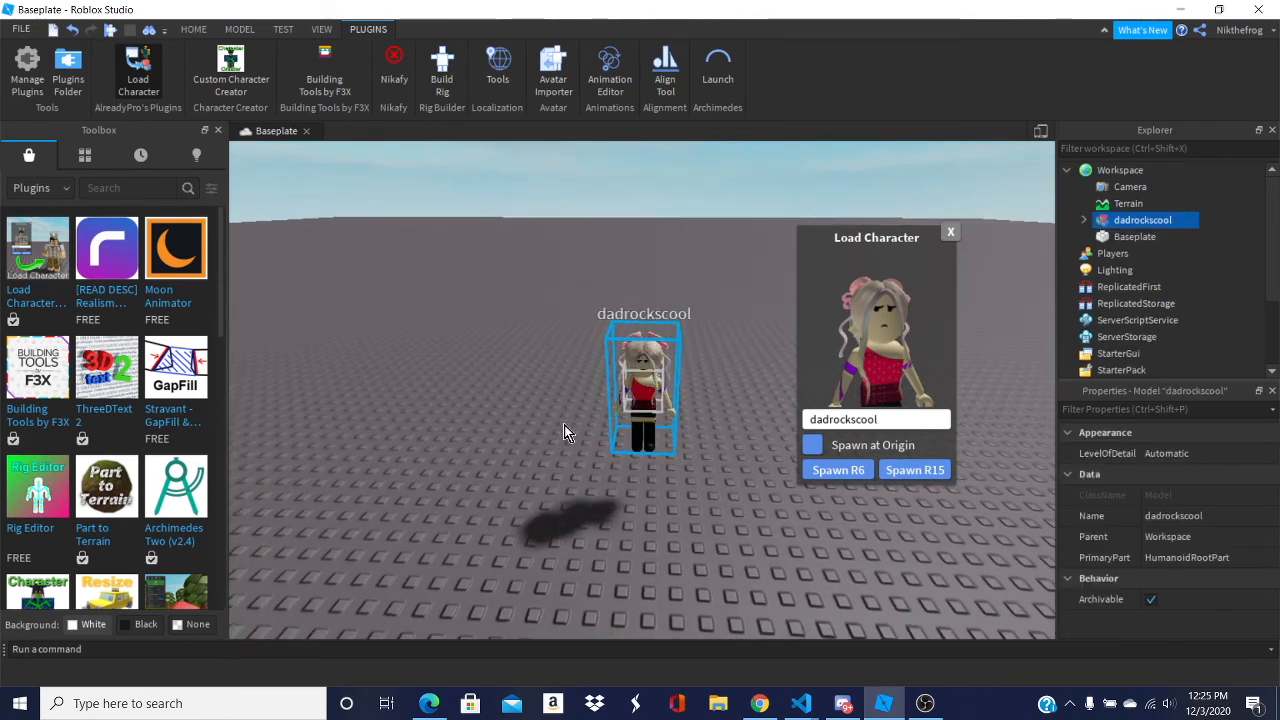